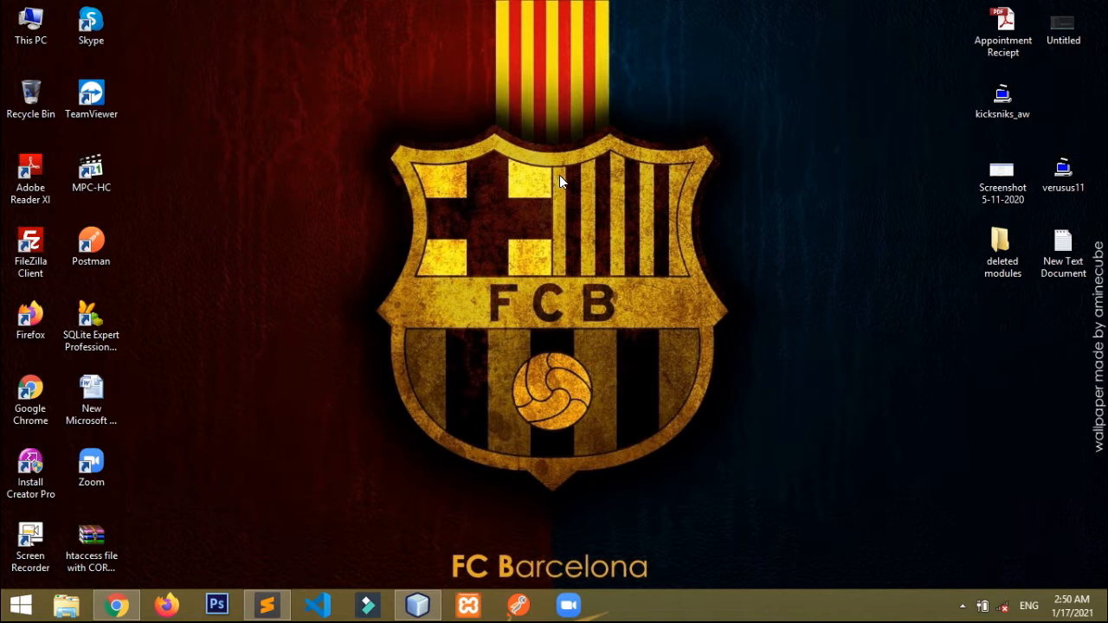
{"action": "mouse_move", "coordinate": [563, 182]}
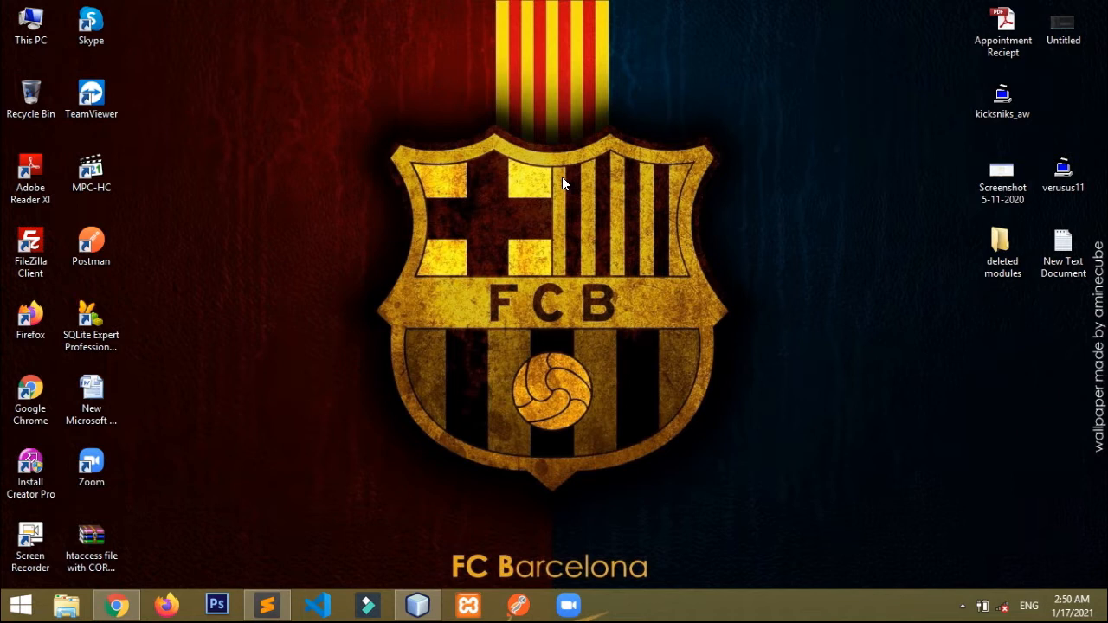
{"action": "mouse_move", "coordinate": [551, 205]}
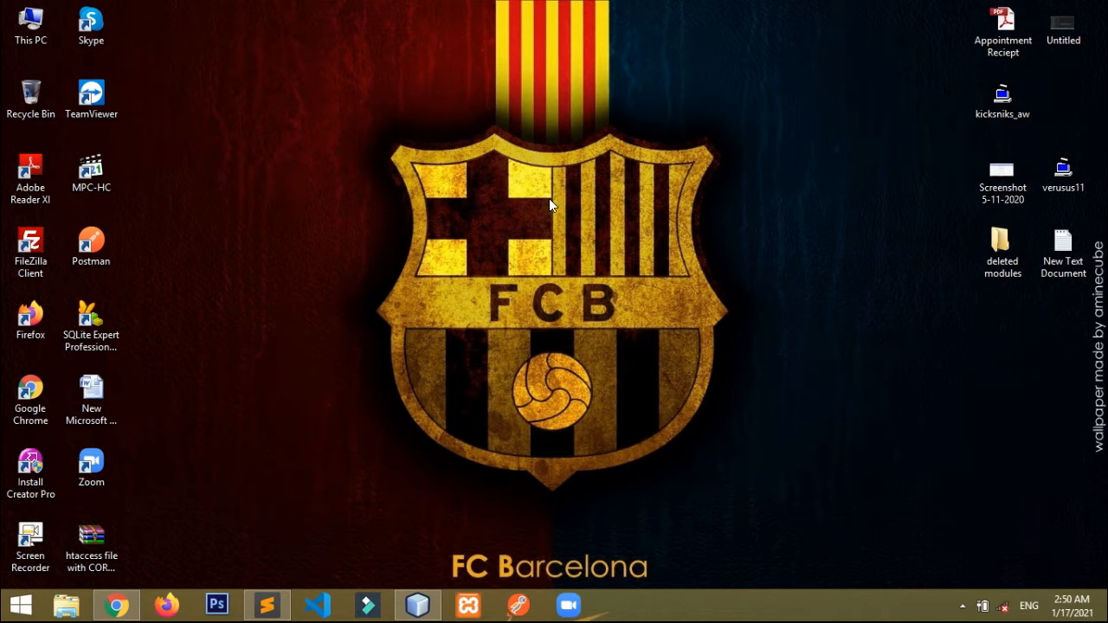
{"action": "mouse_move", "coordinate": [422, 553]}
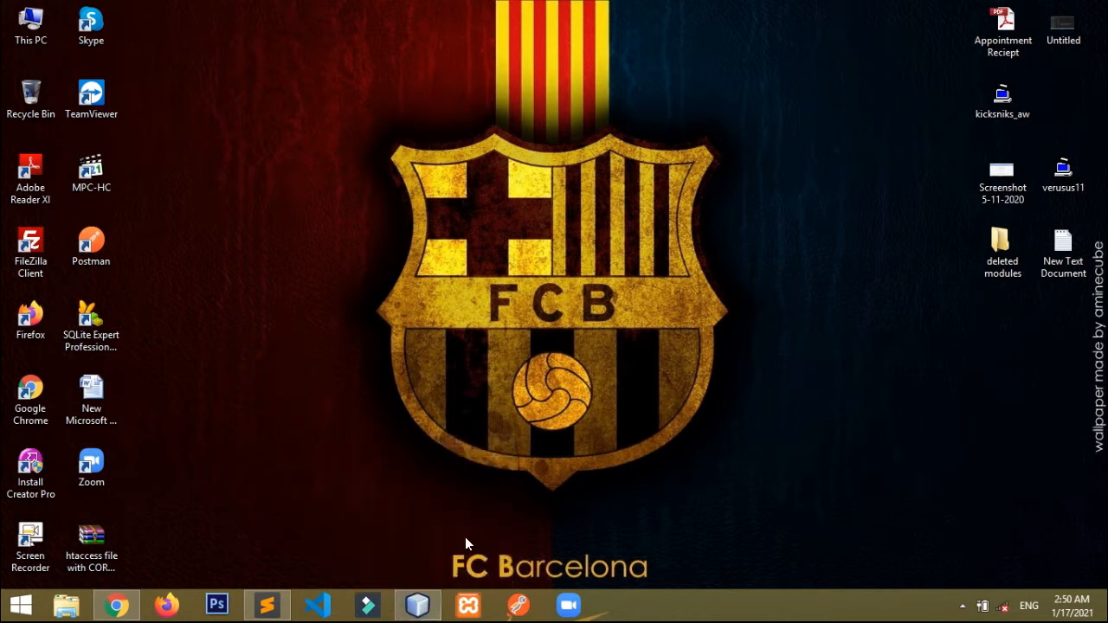
{"action": "mouse_move", "coordinate": [418, 604]}
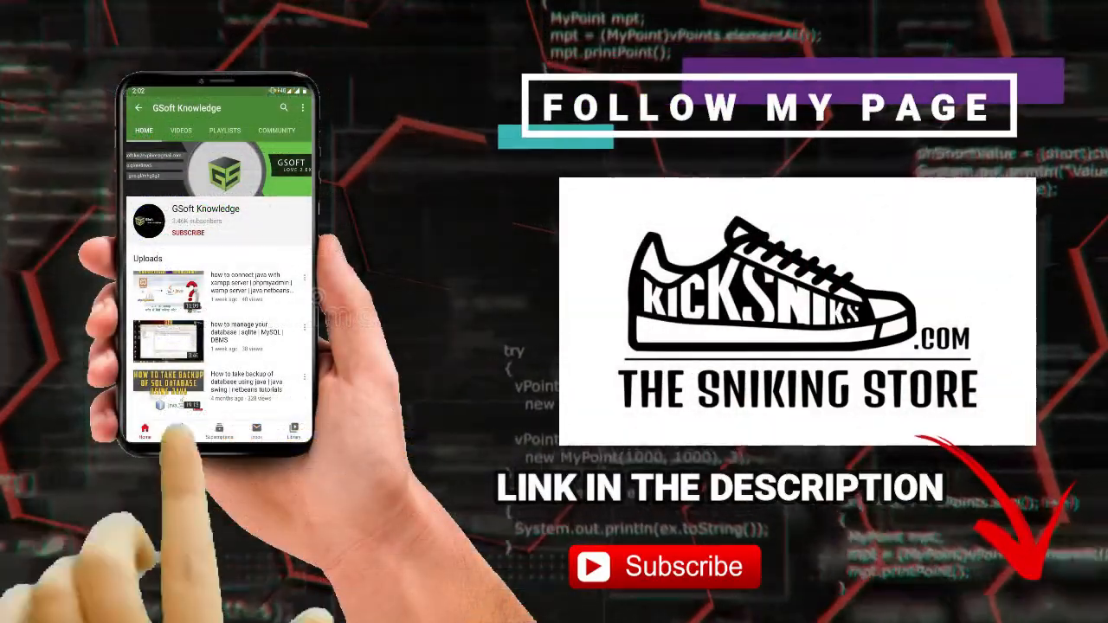
Show dashboard.java's form layout and open bill.jrxml from the project's reports package.
{"action": "left_click", "coordinate": [187, 232]}
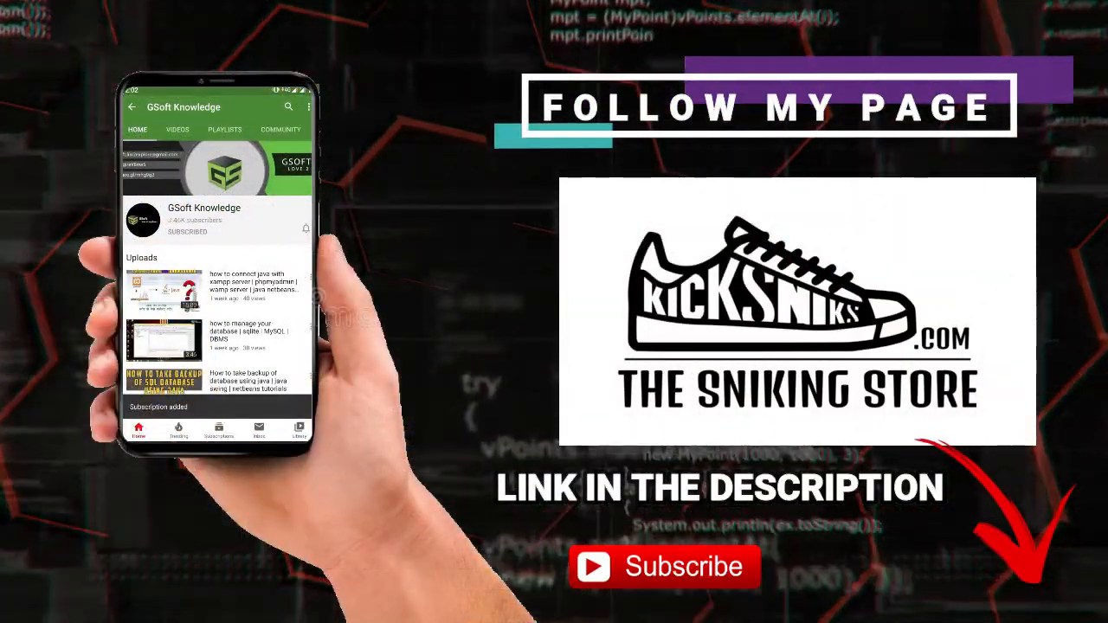
{"action": "left_click", "coordinate": [306, 228]}
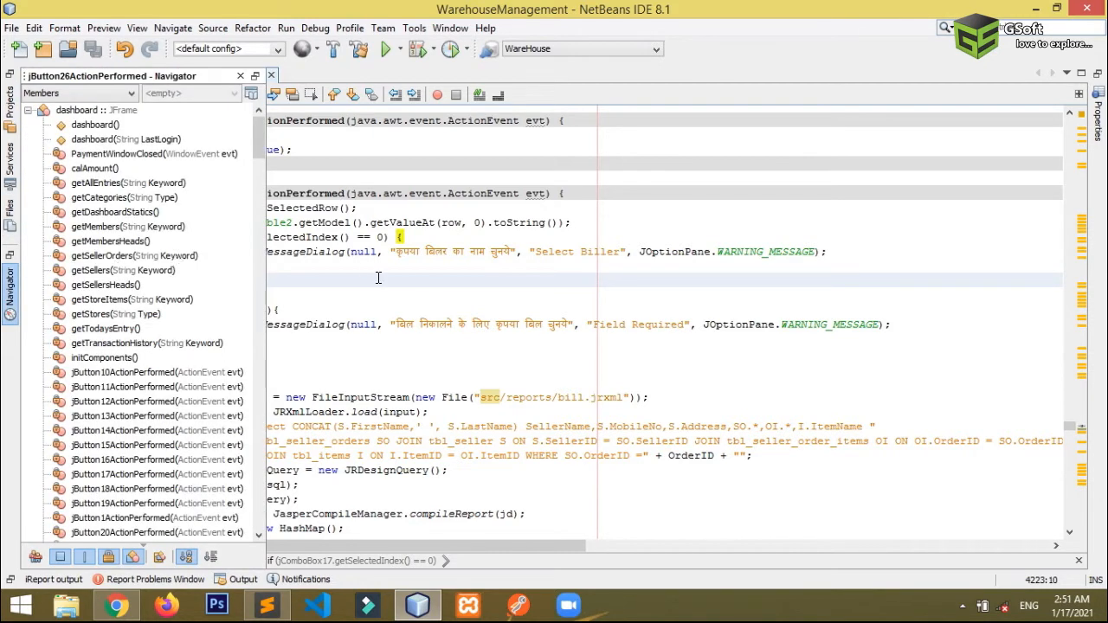
{"action": "left_click", "coordinate": [80, 93]}
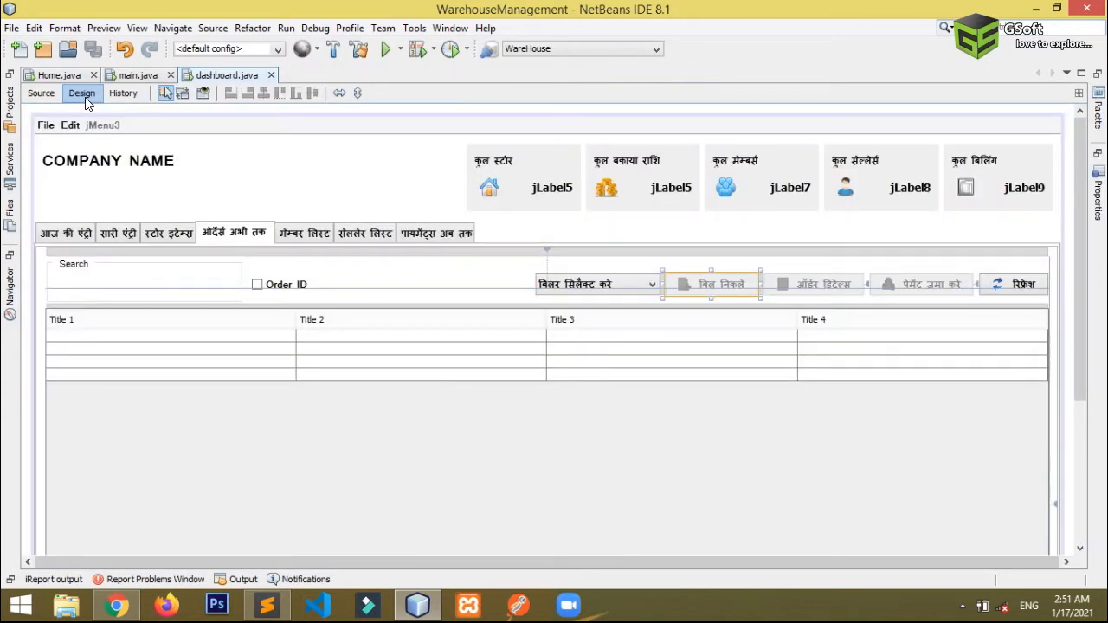
{"action": "left_click", "coordinate": [10, 103]}
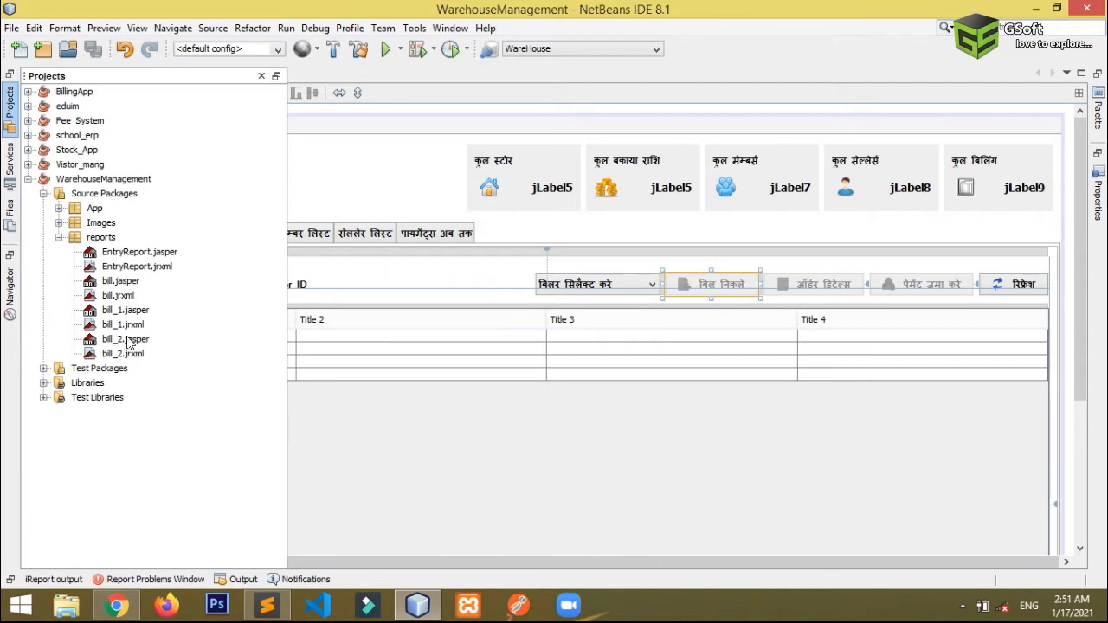
{"action": "mouse_move", "coordinate": [118, 295]}
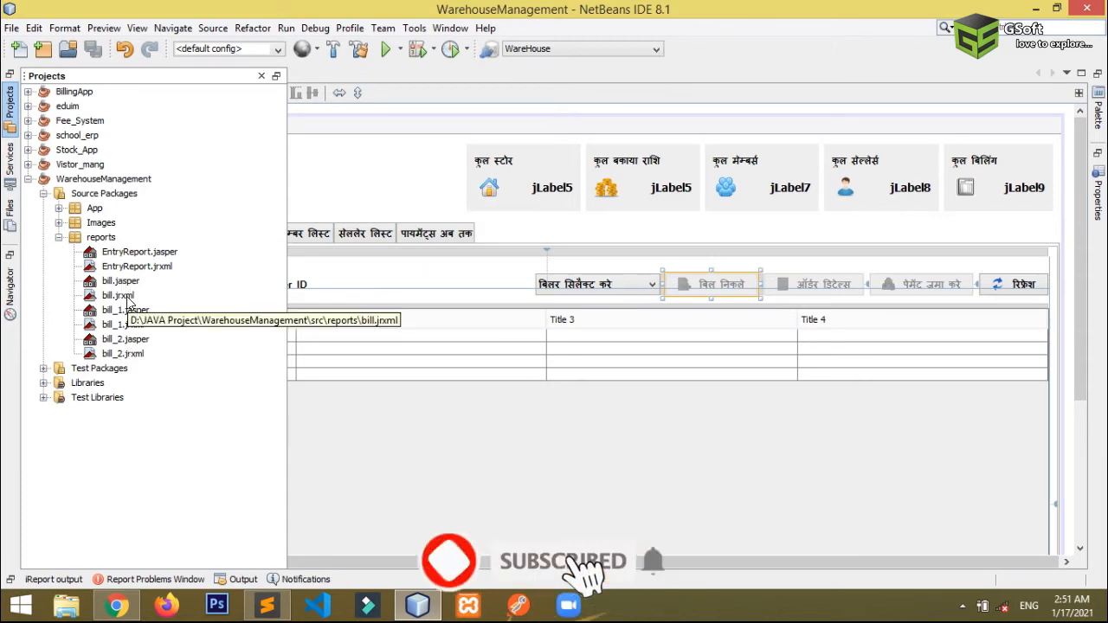
{"action": "left_click", "coordinate": [120, 295]}
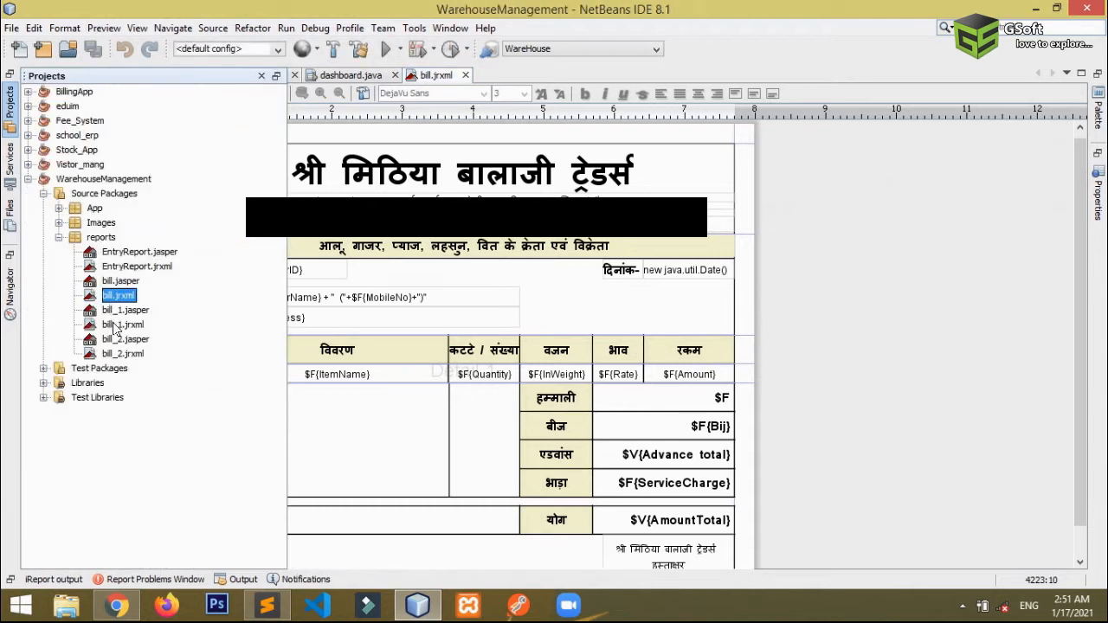
Open bill_1.jrxml, the M.B.A. Traders template, to review it, then close it.
{"action": "left_click", "coordinate": [123, 323]}
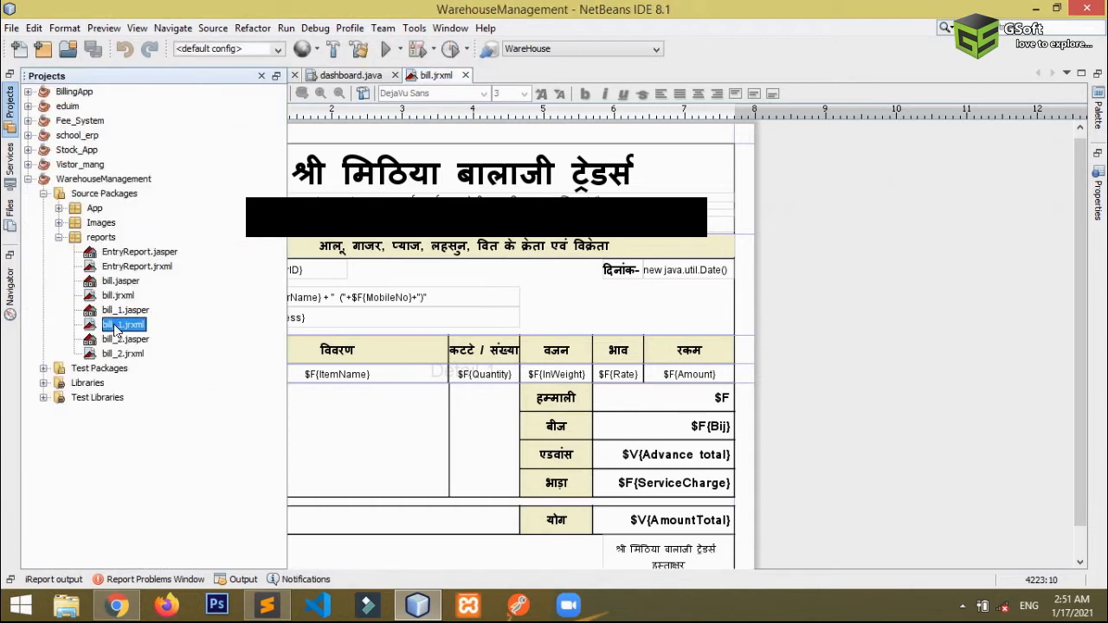
{"action": "double_click", "coordinate": [123, 324]}
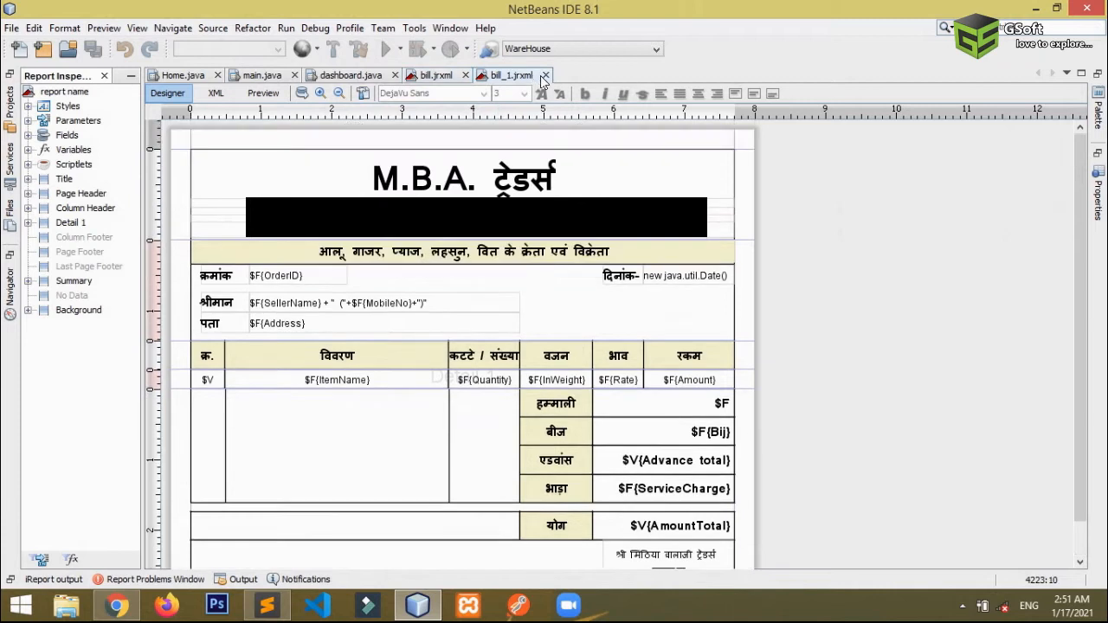
{"action": "left_click", "coordinate": [545, 75]}
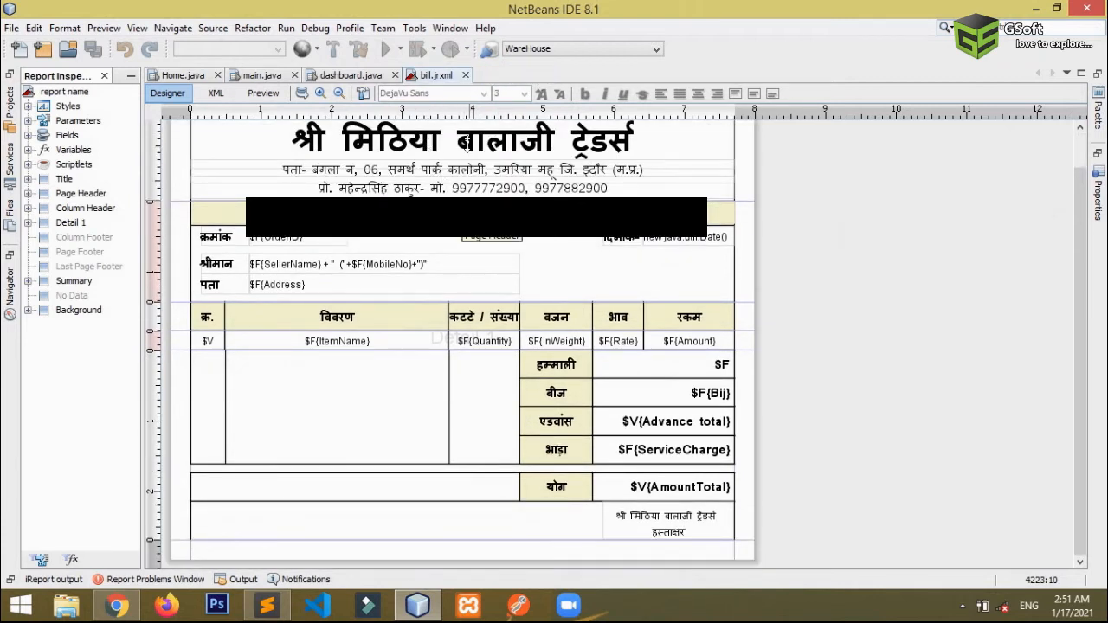
{"action": "mouse_move", "coordinate": [465, 76]}
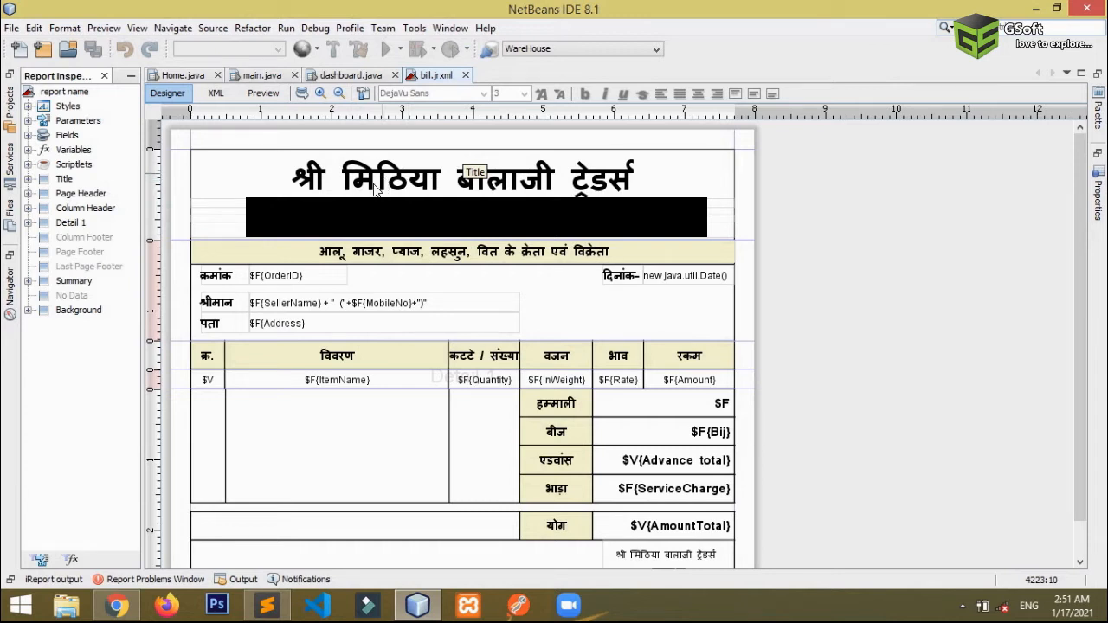
{"action": "left_click", "coordinate": [226, 75]}
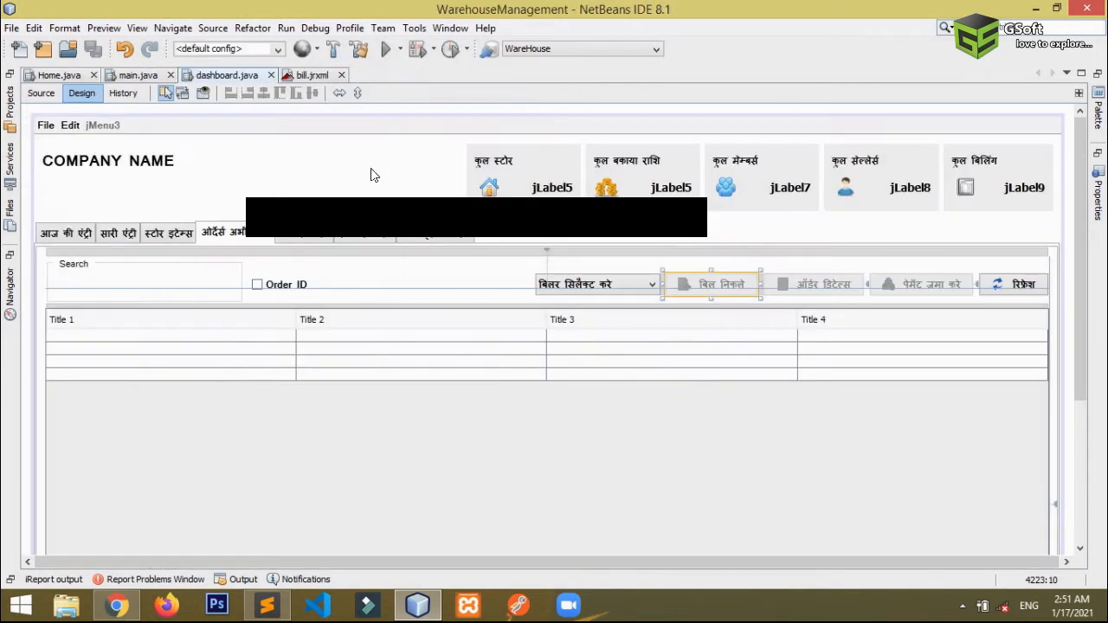
{"action": "left_click", "coordinate": [9, 104]}
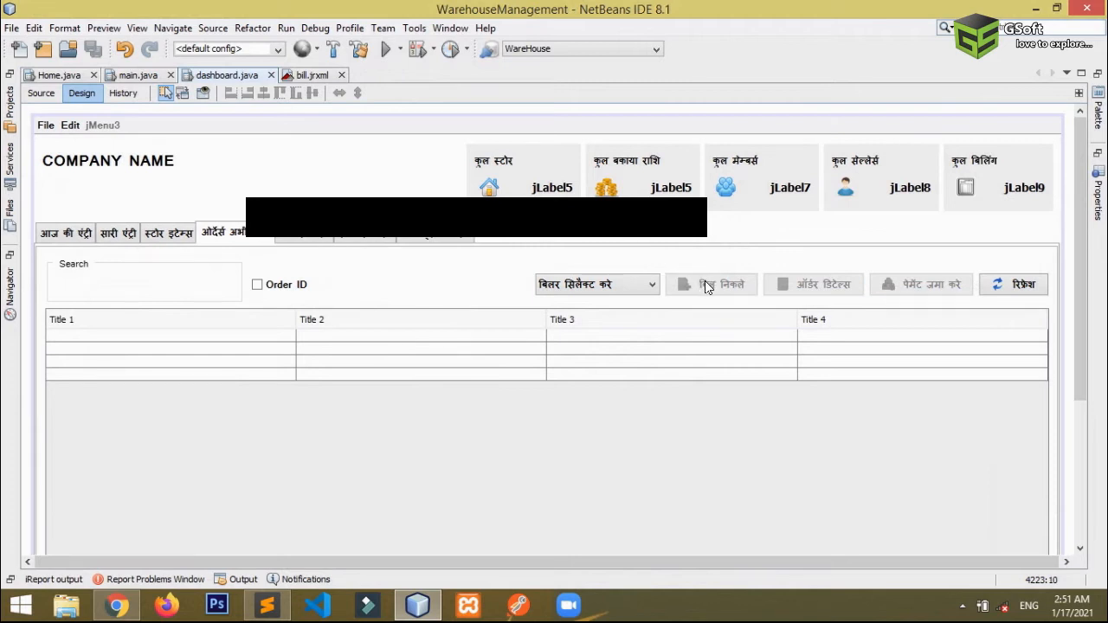
{"action": "left_click", "coordinate": [312, 76]}
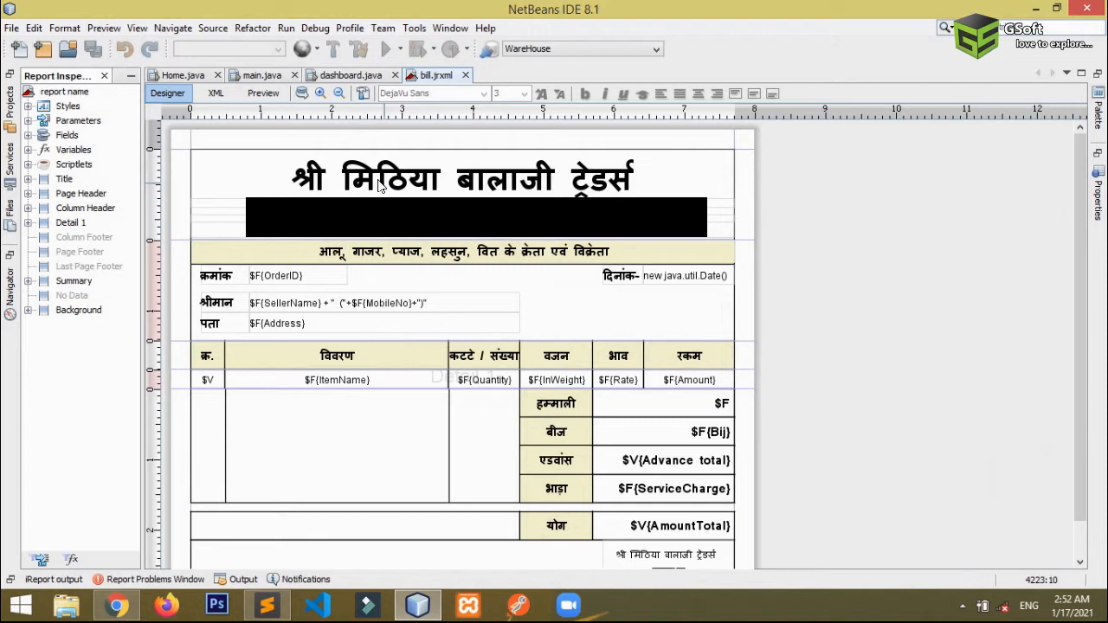
Delete the shop-name title field's Text Field Expression so the header shows blank.
{"action": "left_click", "coordinate": [461, 177]}
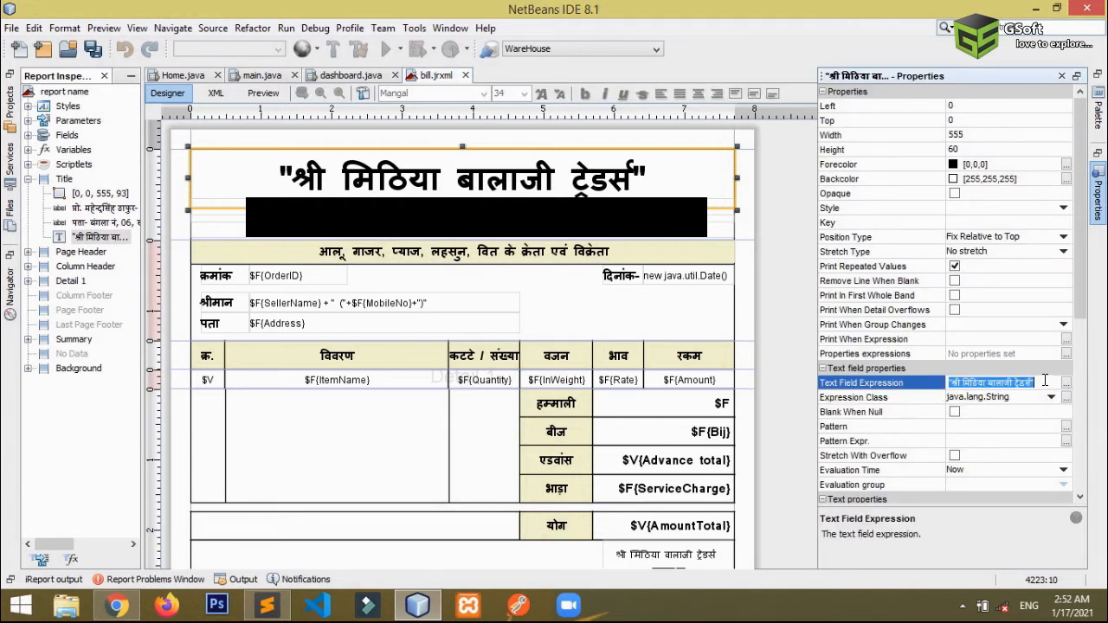
{"action": "left_click", "coordinate": [986, 382]}
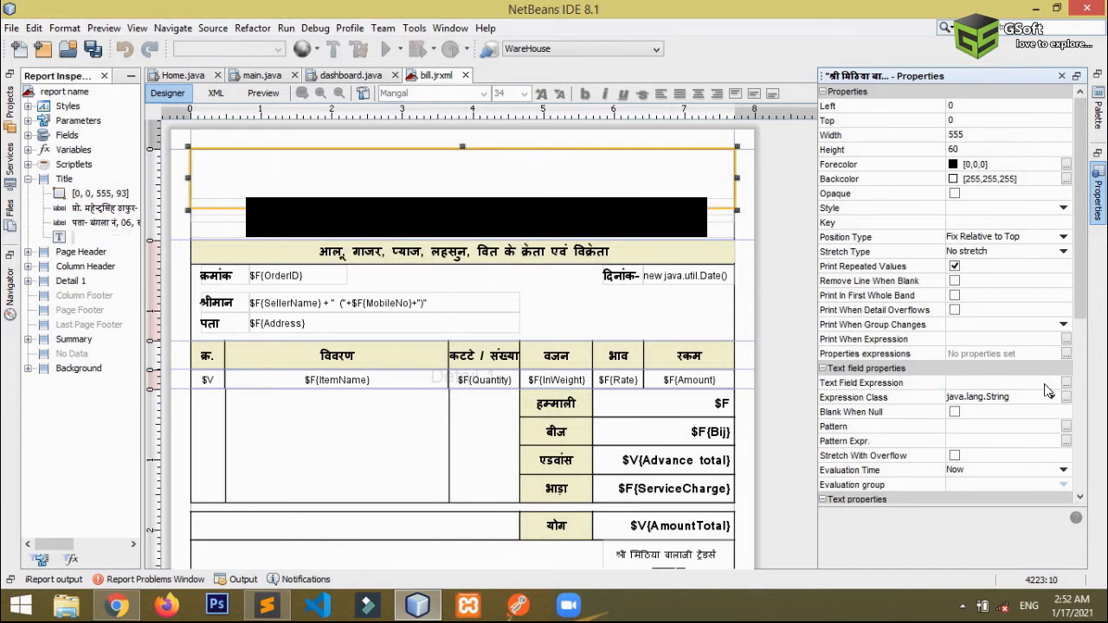
{"action": "left_click", "coordinate": [881, 382]}
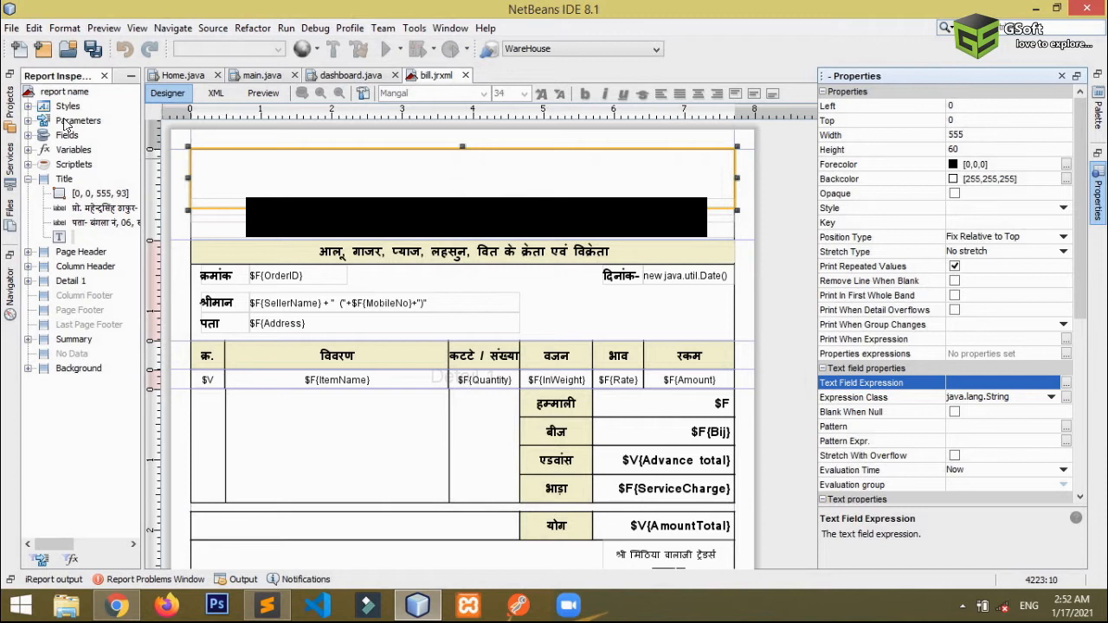
Add a new report parameter, parameter1, under Parameters in Report Inspector.
{"action": "left_click", "coordinate": [78, 121]}
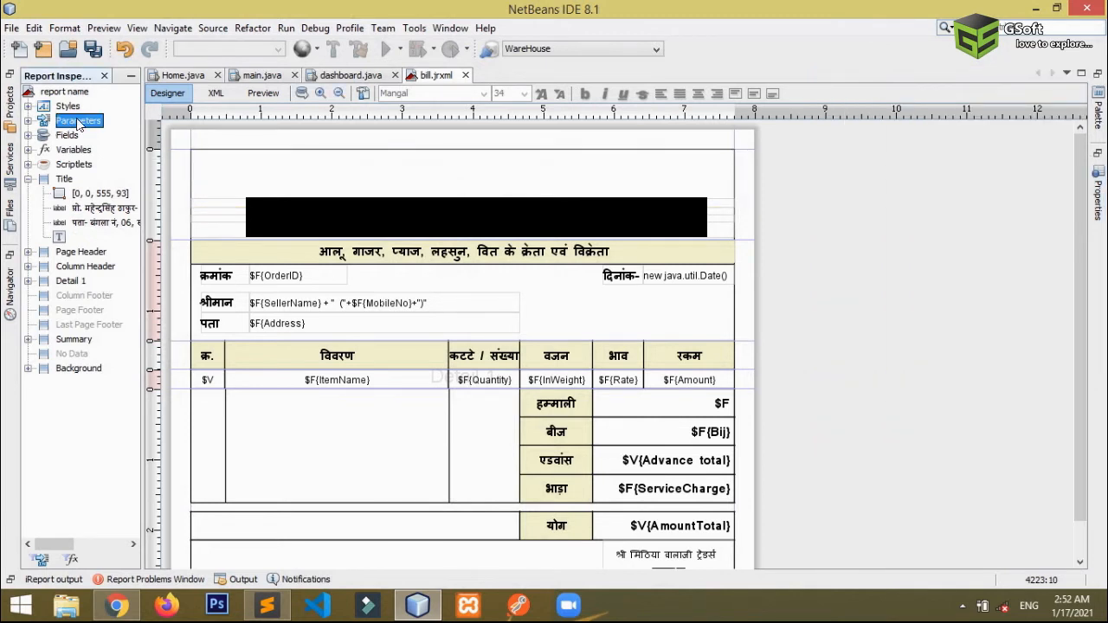
{"action": "right_click", "coordinate": [79, 120]}
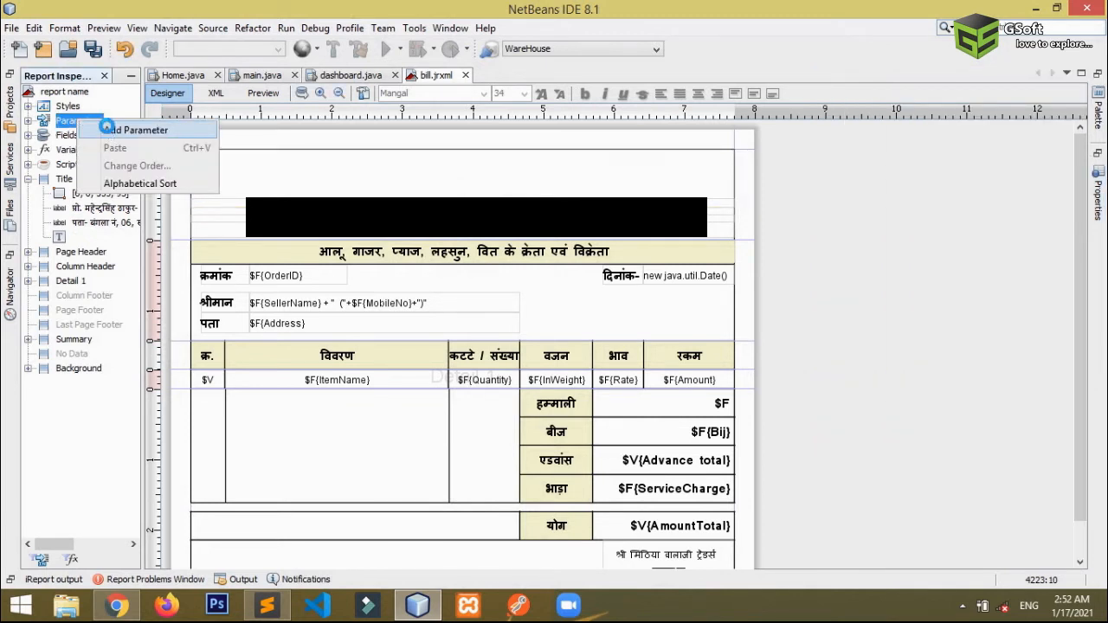
{"action": "left_click", "coordinate": [136, 130]}
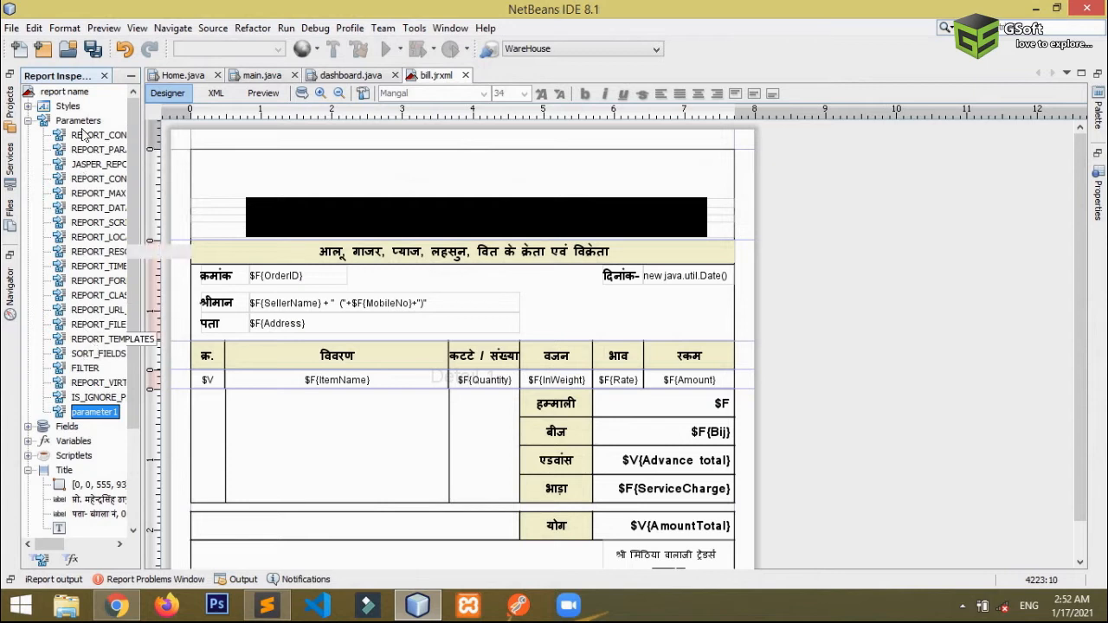
Rename parameter1 to billerName through its Rename dialog.
{"action": "right_click", "coordinate": [78, 120]}
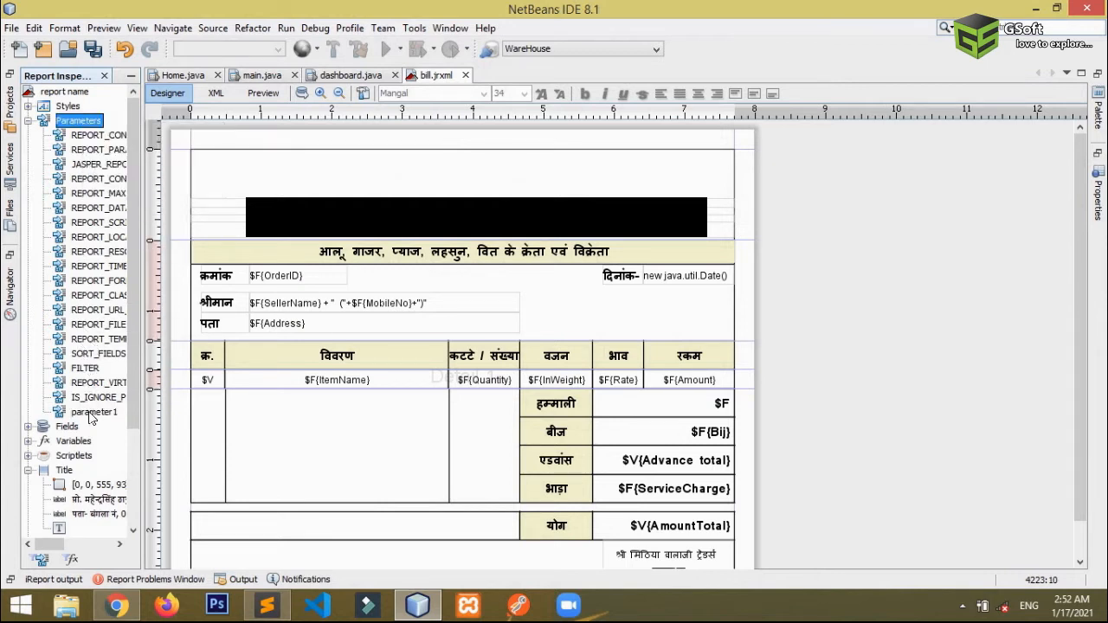
{"action": "right_click", "coordinate": [93, 412]}
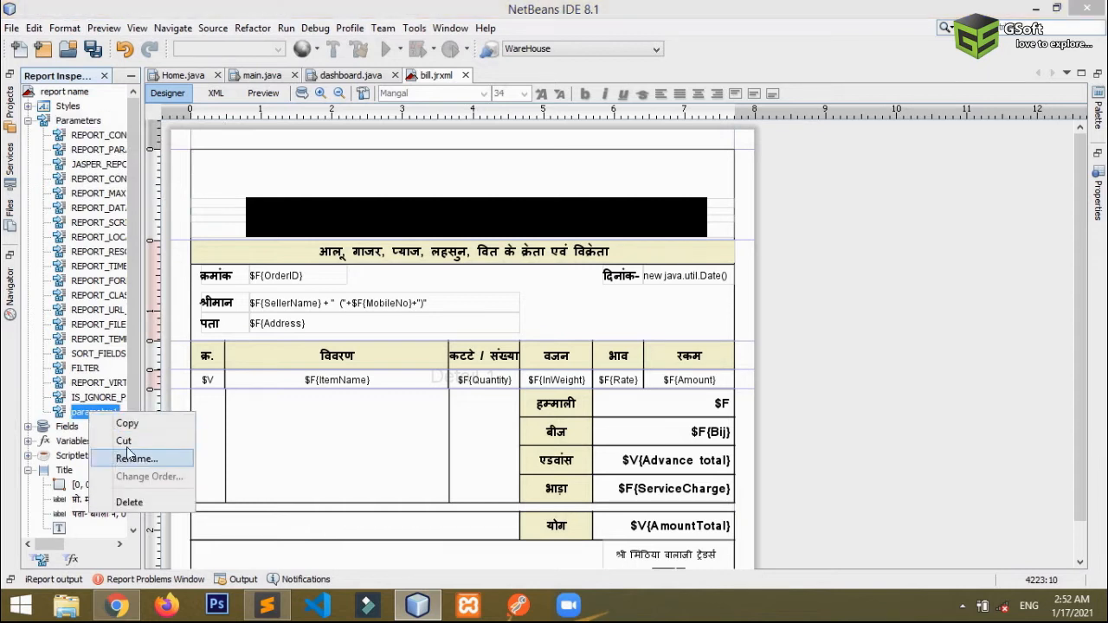
{"action": "left_click", "coordinate": [136, 459]}
{"action": "type", "text": "biller"}
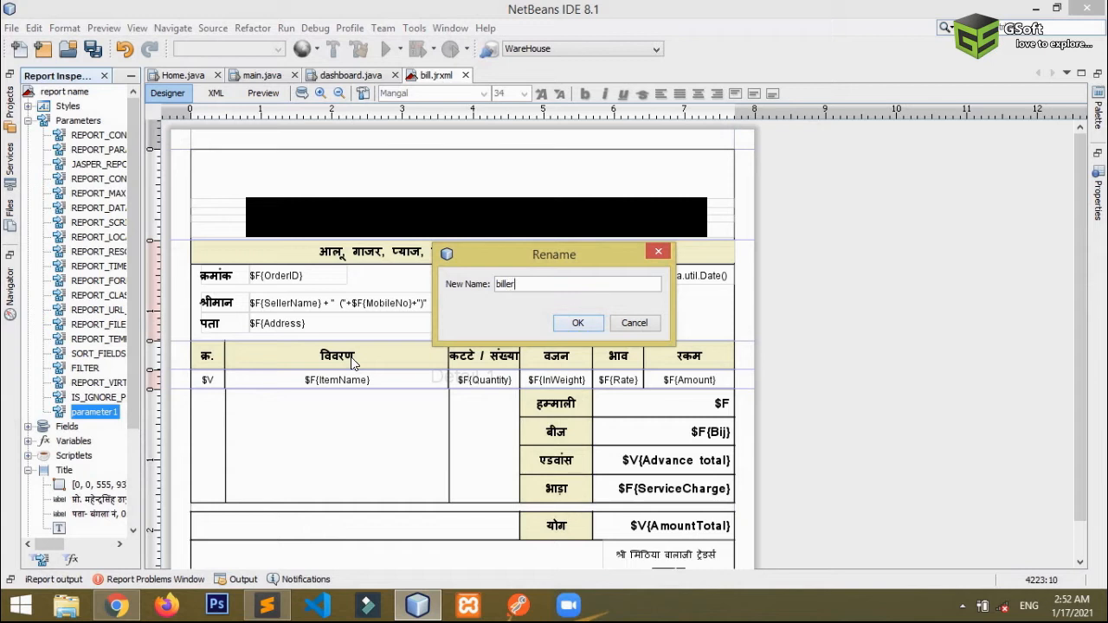
{"action": "type", "text": "Name"}
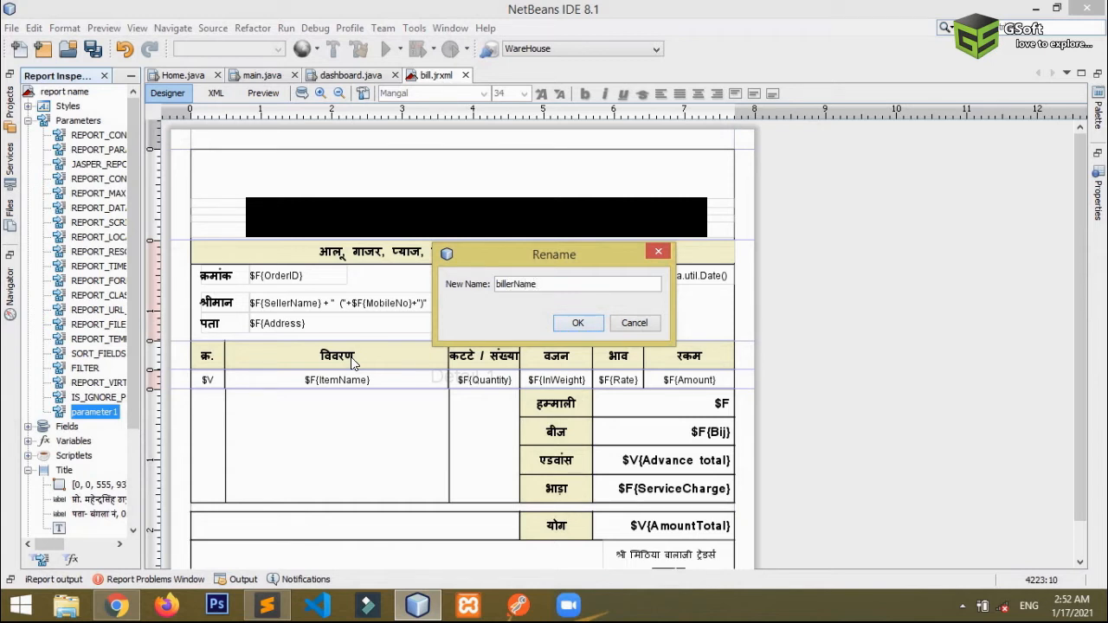
{"action": "left_click", "coordinate": [578, 322]}
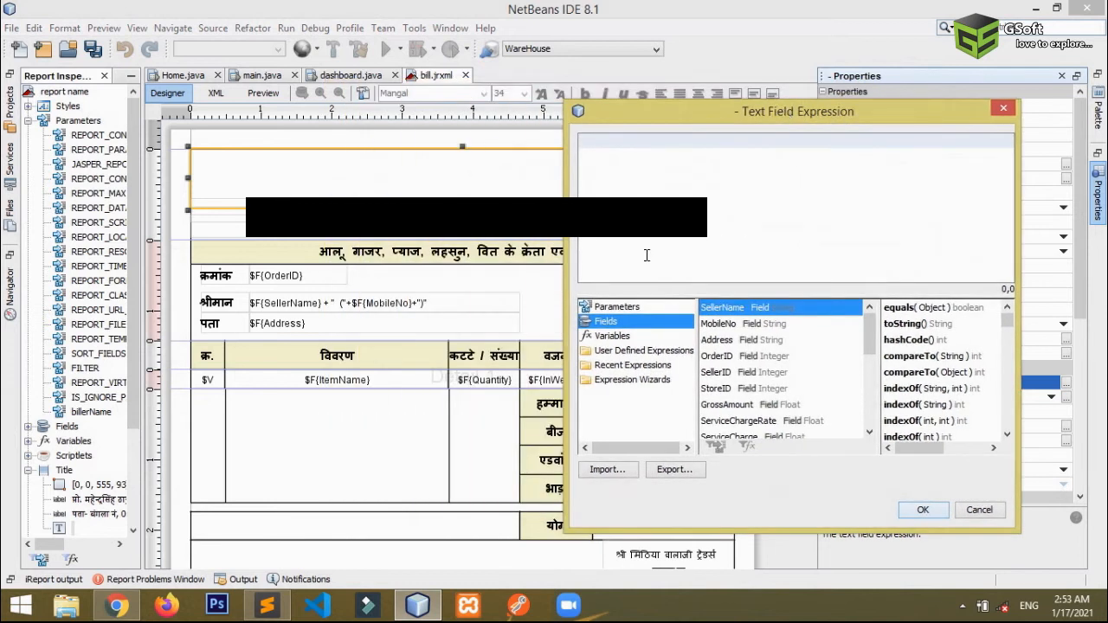
Set the header text field's expression to the billerName parameter in the expression editor.
{"action": "left_click", "coordinate": [616, 306]}
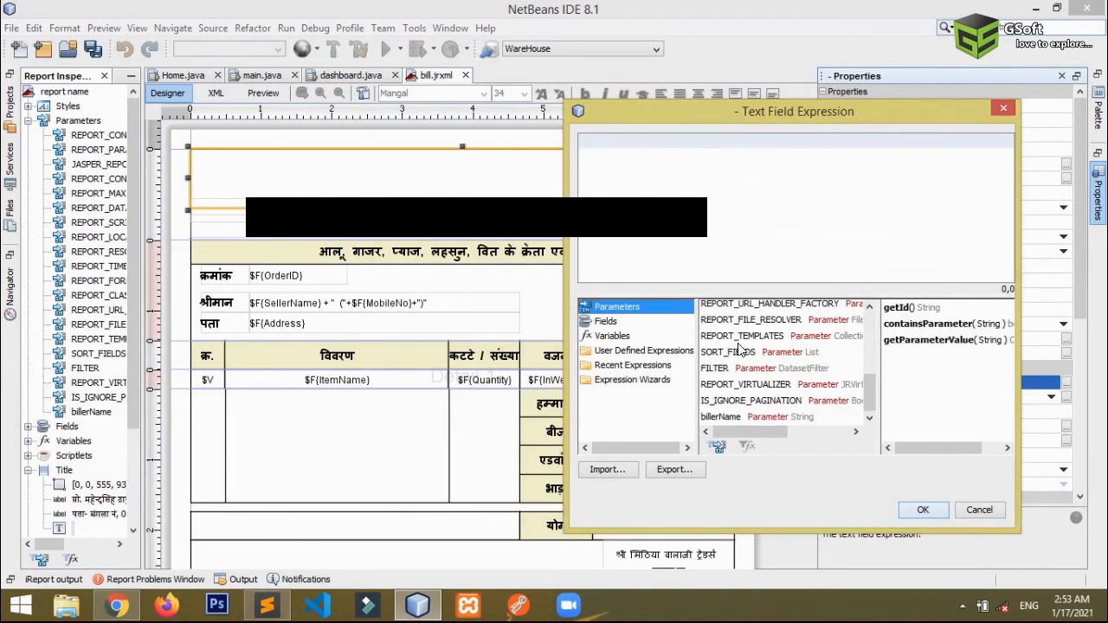
{"action": "double_click", "coordinate": [720, 416]}
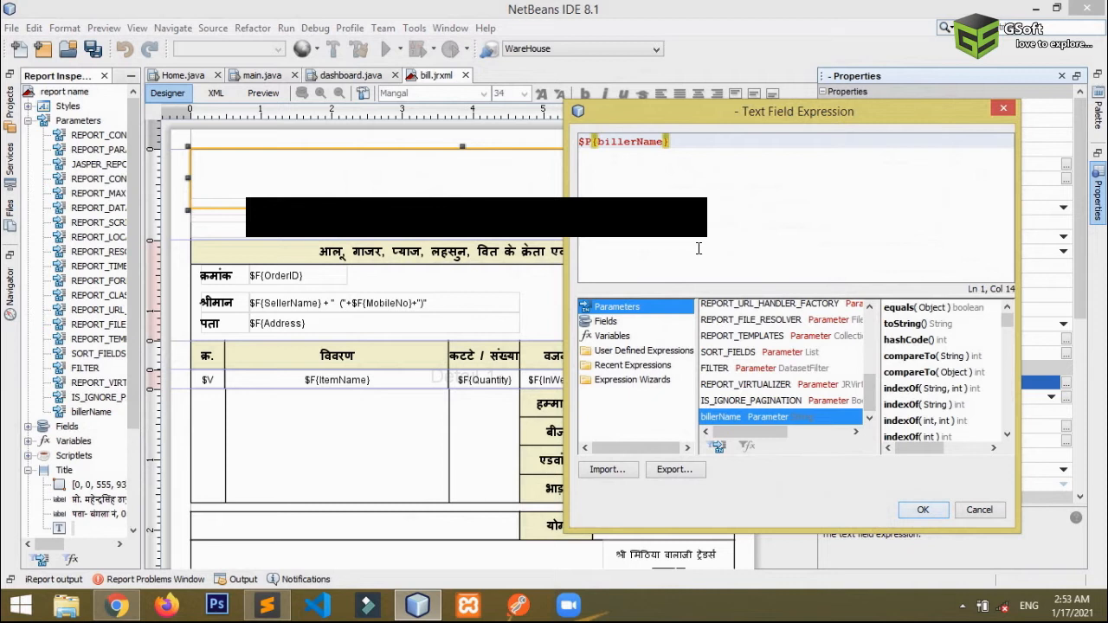
{"action": "left_click", "coordinate": [923, 509]}
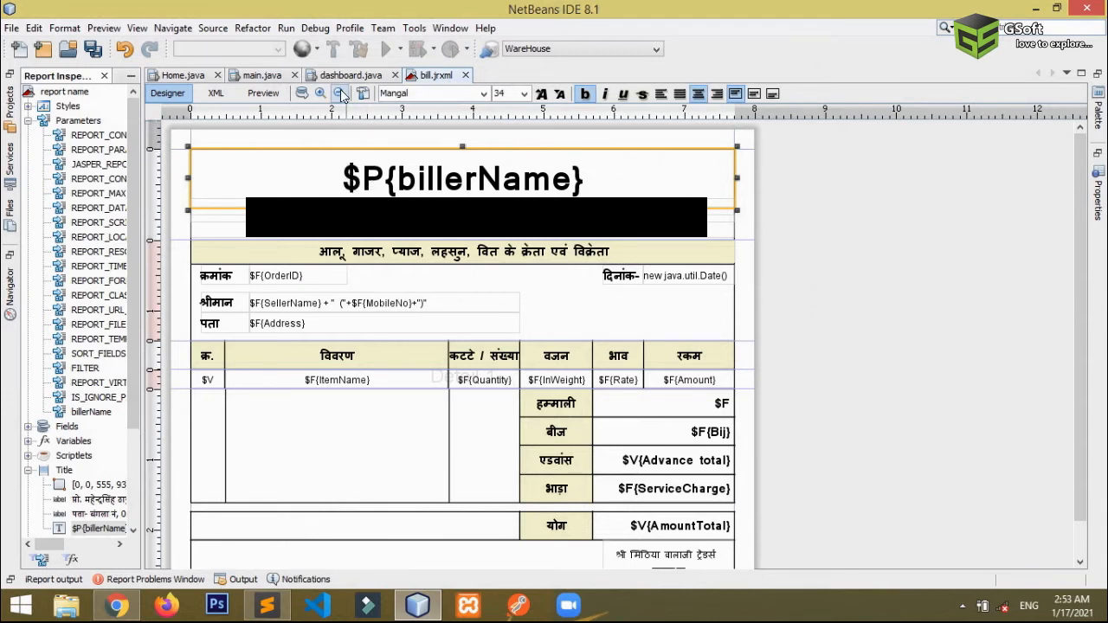
{"action": "mouse_move", "coordinate": [350, 75]}
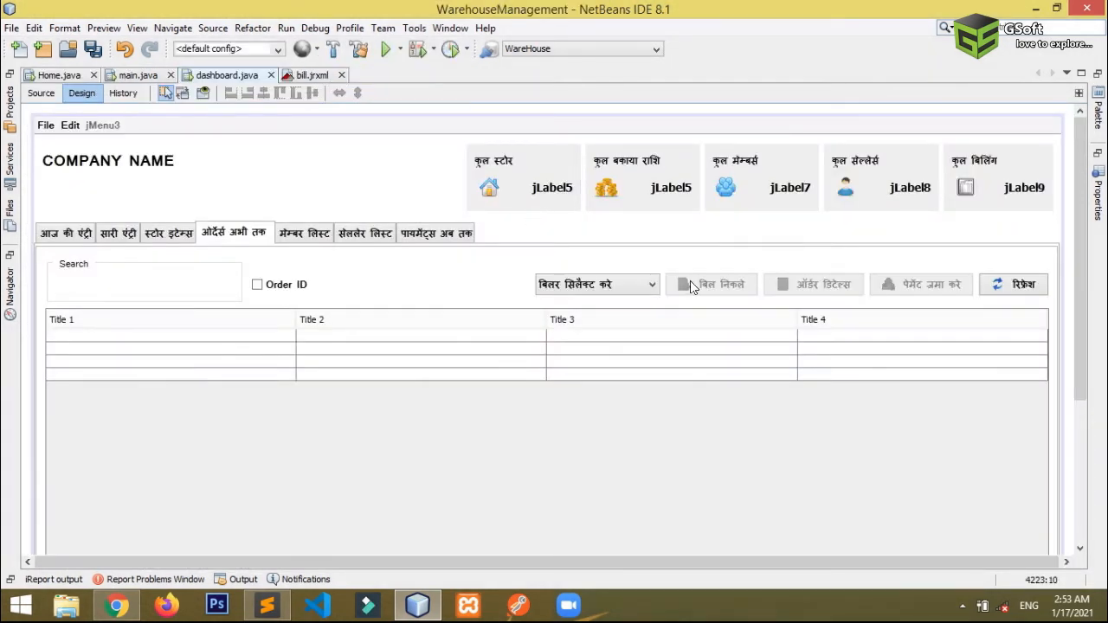
Check jComboBox17's three biller items in its model editor, then return to the bill code.
{"action": "left_click", "coordinate": [41, 93]}
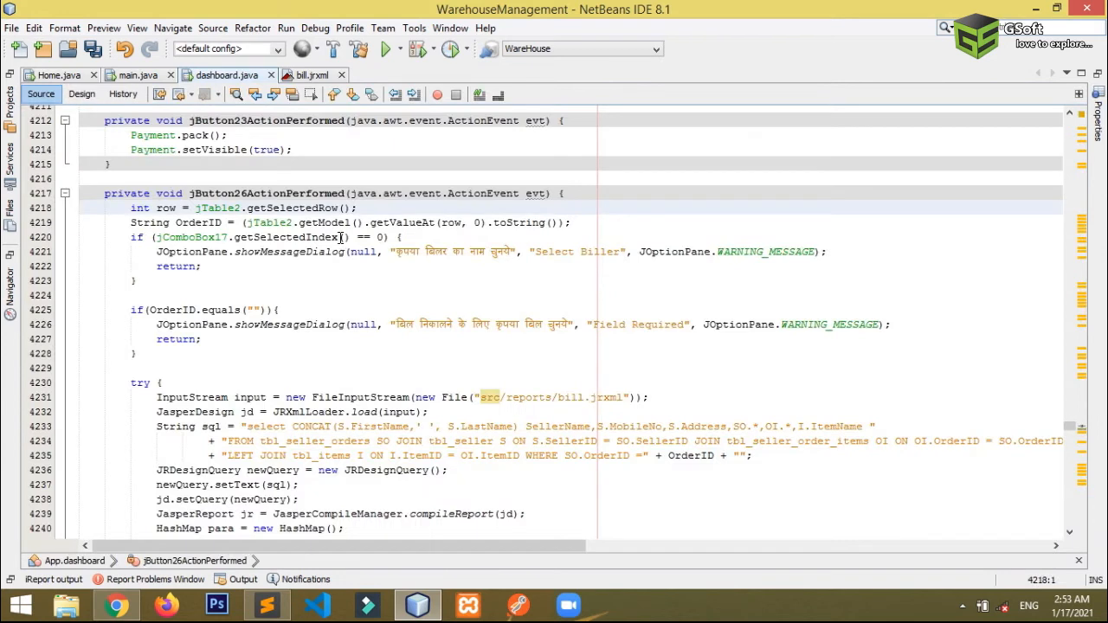
{"action": "scroll", "scroll_direction": "down", "scroll_amount": 3}
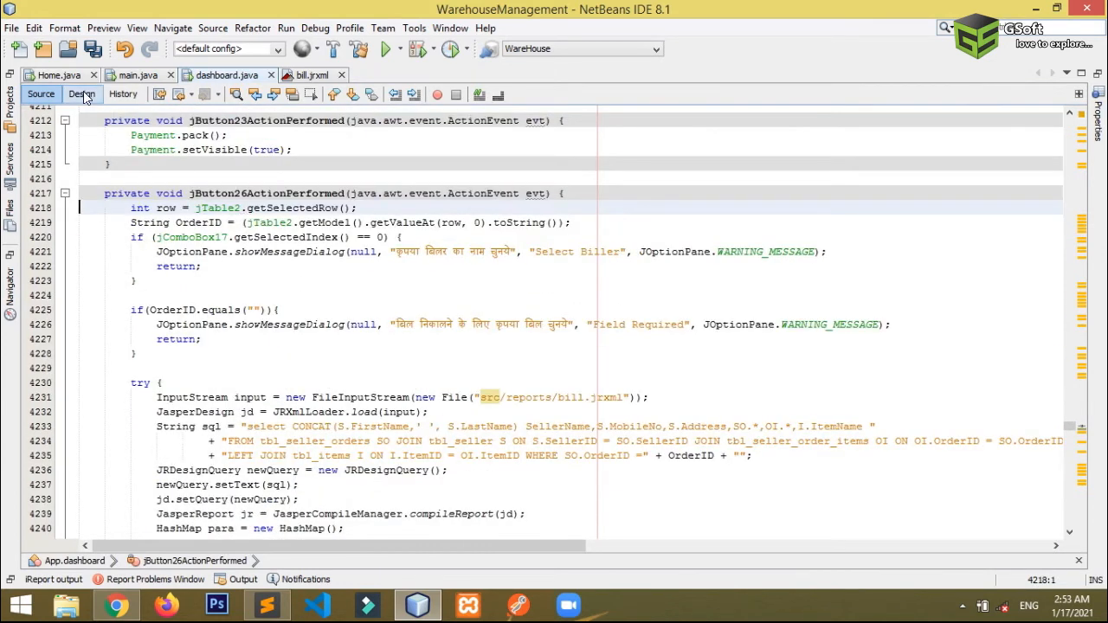
{"action": "left_click", "coordinate": [80, 93]}
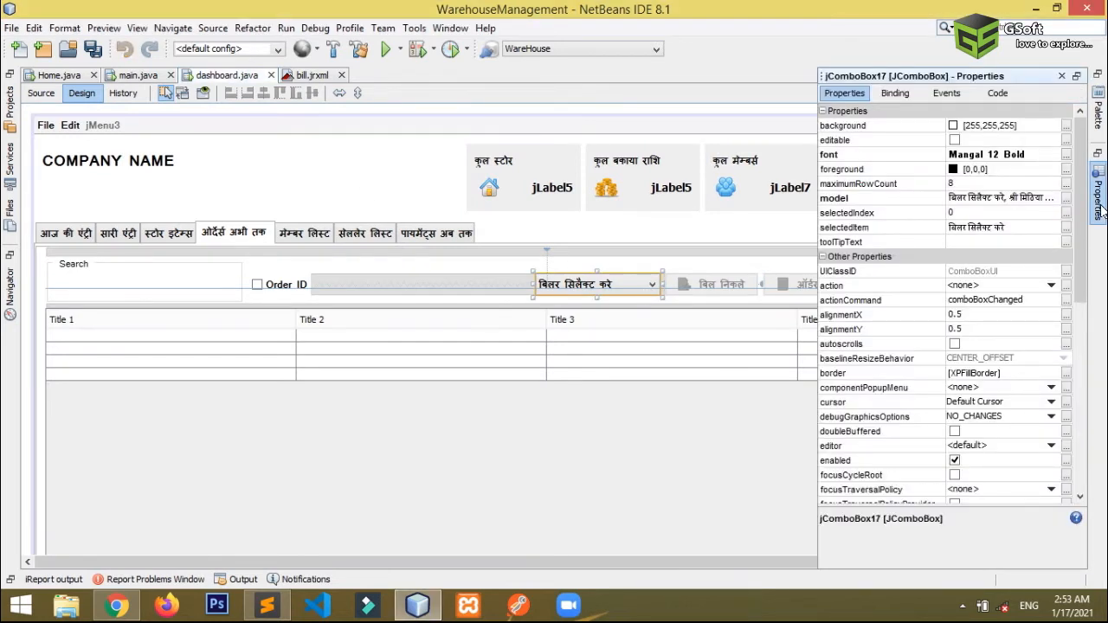
{"action": "left_click", "coordinate": [1065, 198]}
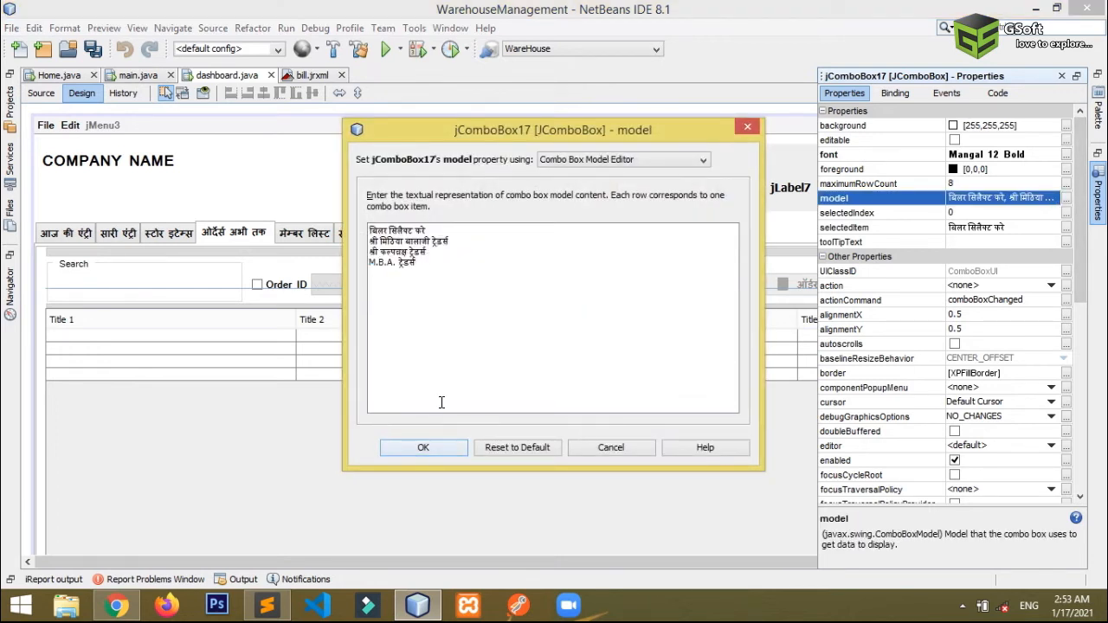
{"action": "left_click", "coordinate": [422, 448]}
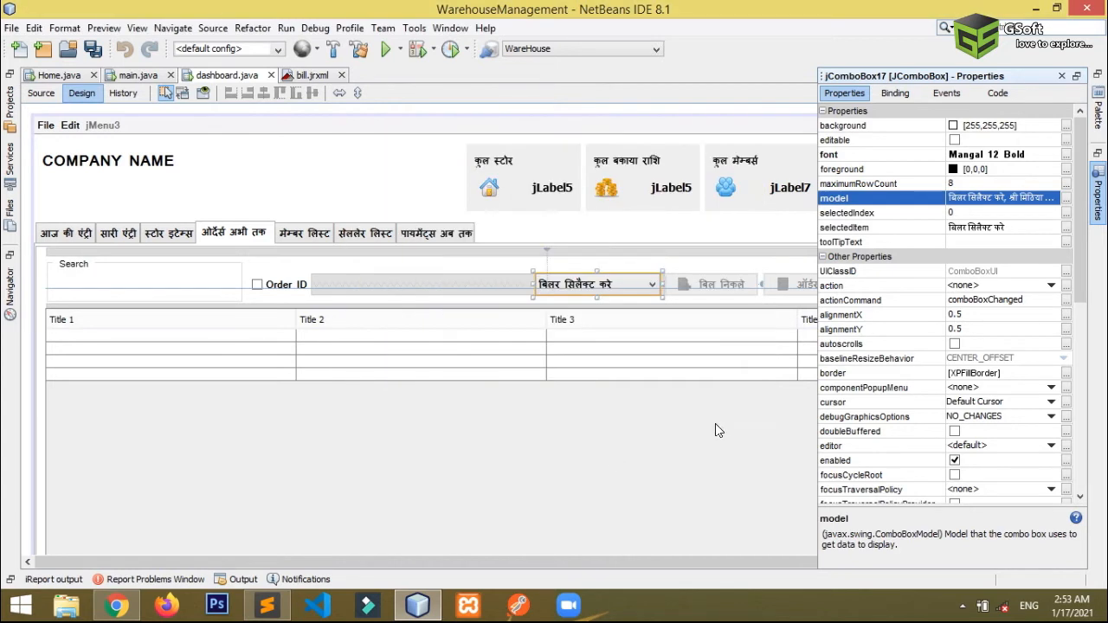
{"action": "mouse_move", "coordinate": [699, 284]}
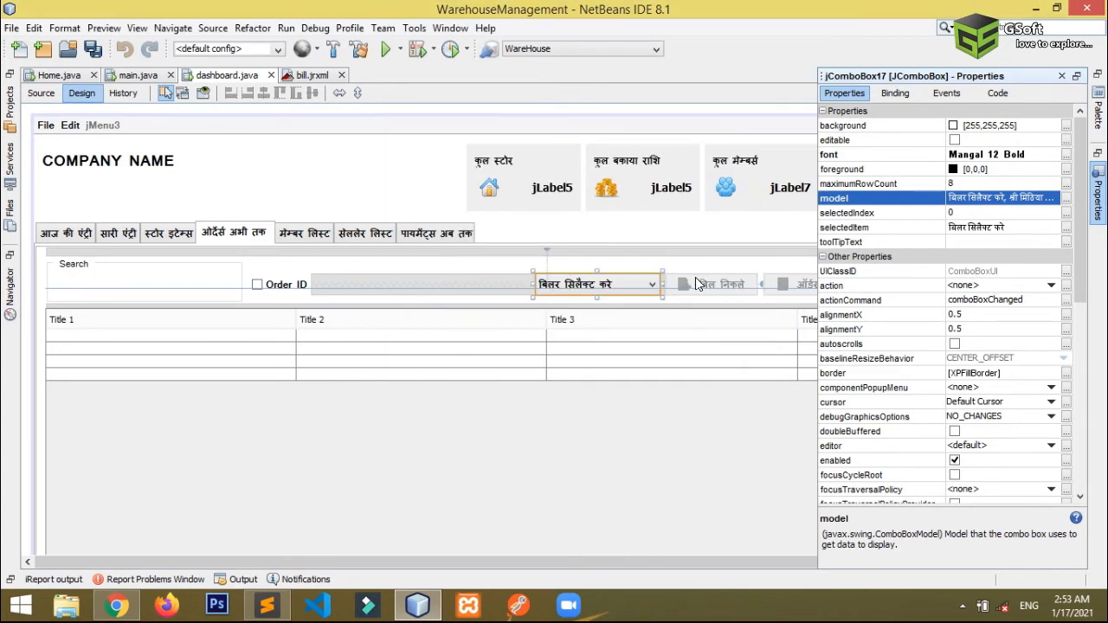
{"action": "left_click", "coordinate": [40, 93]}
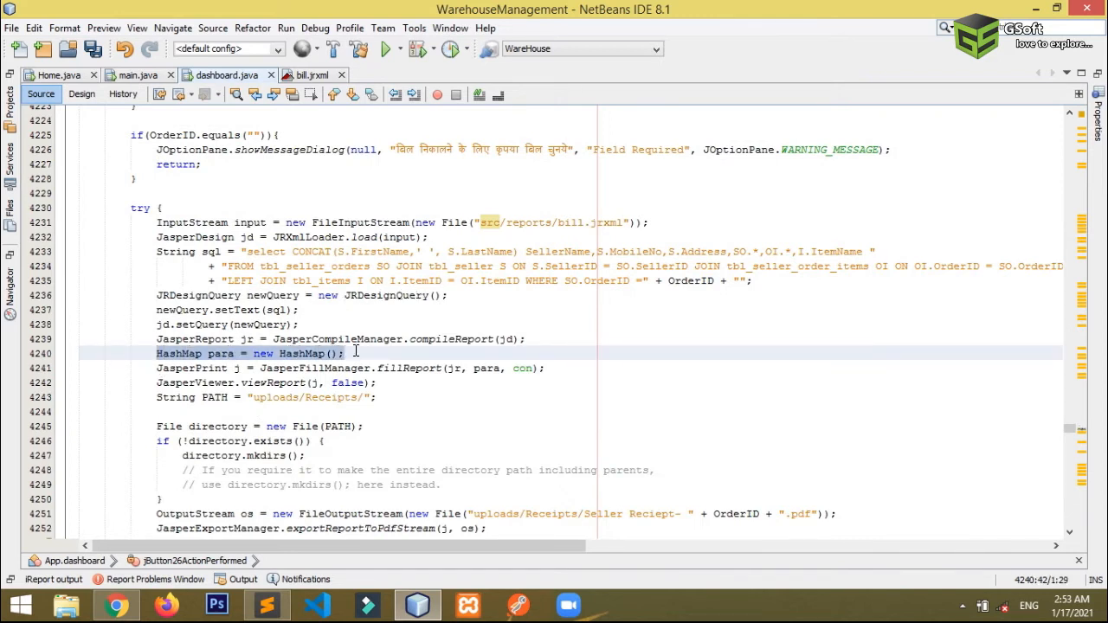
After the HashMap line, start typing para.put with jComboBox17.getSelectedItem() using code completion.
{"action": "left_click", "coordinate": [344, 353]}
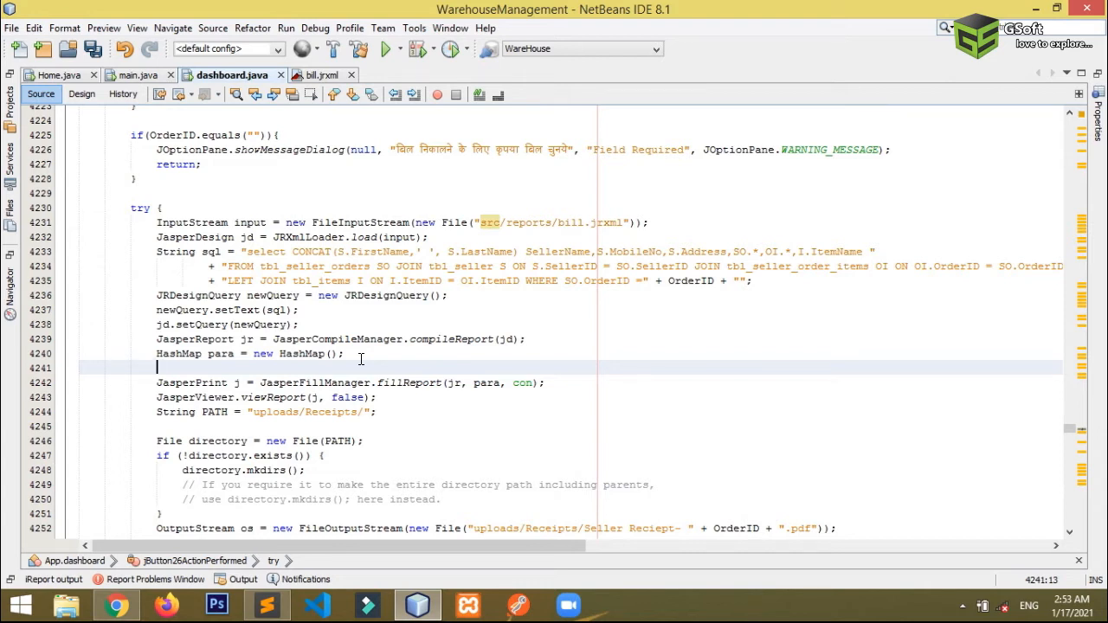
{"action": "type", "text": "para"}
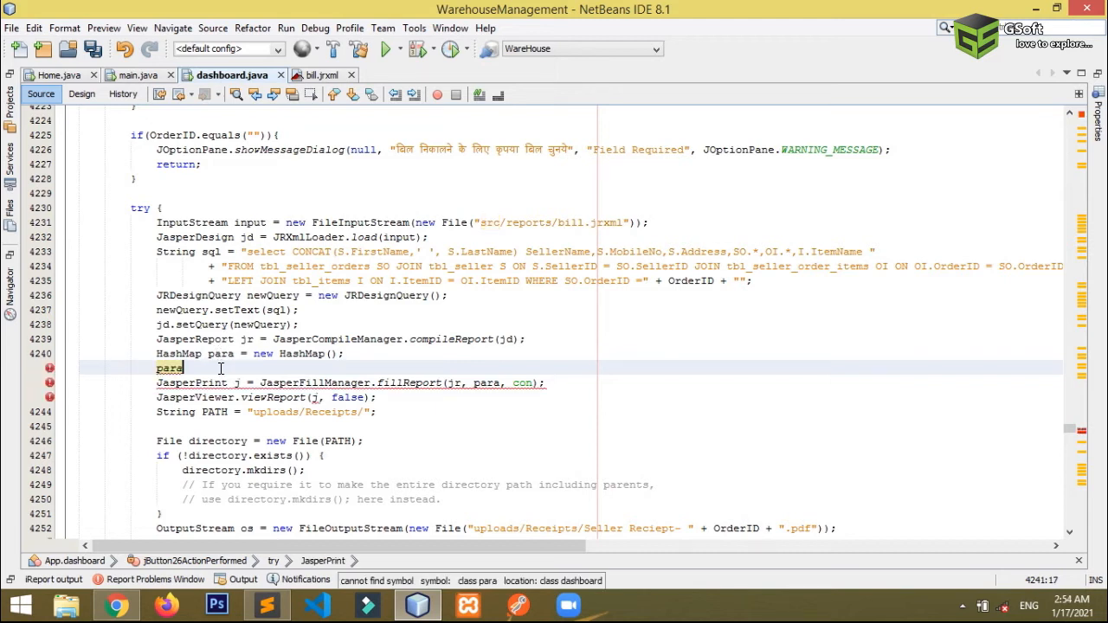
{"action": "type", "text": "."}
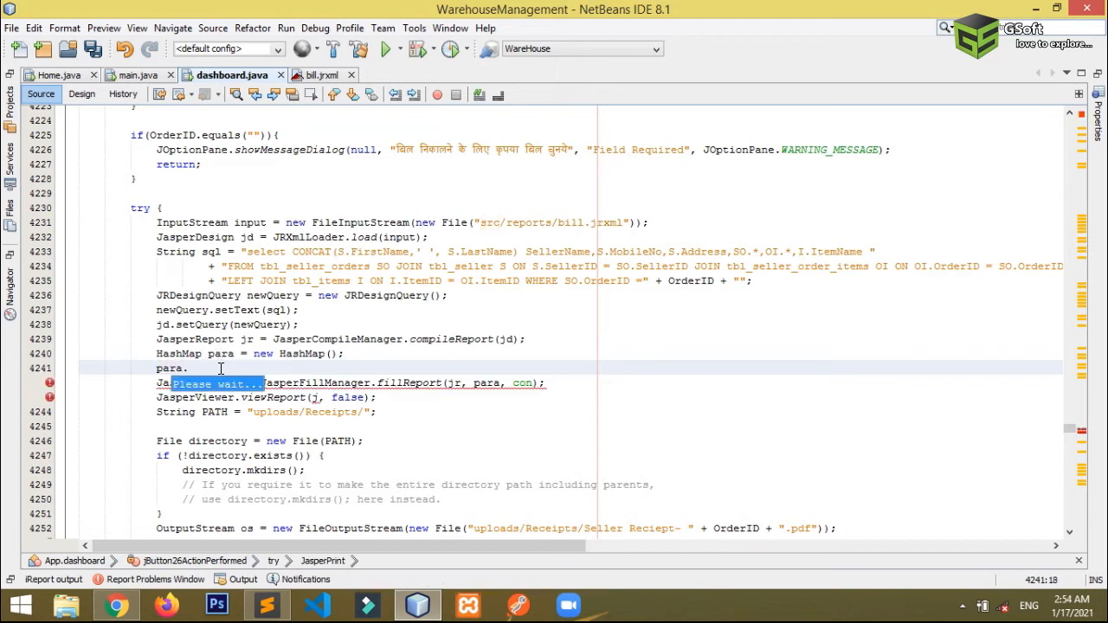
{"action": "type", "text": "."}
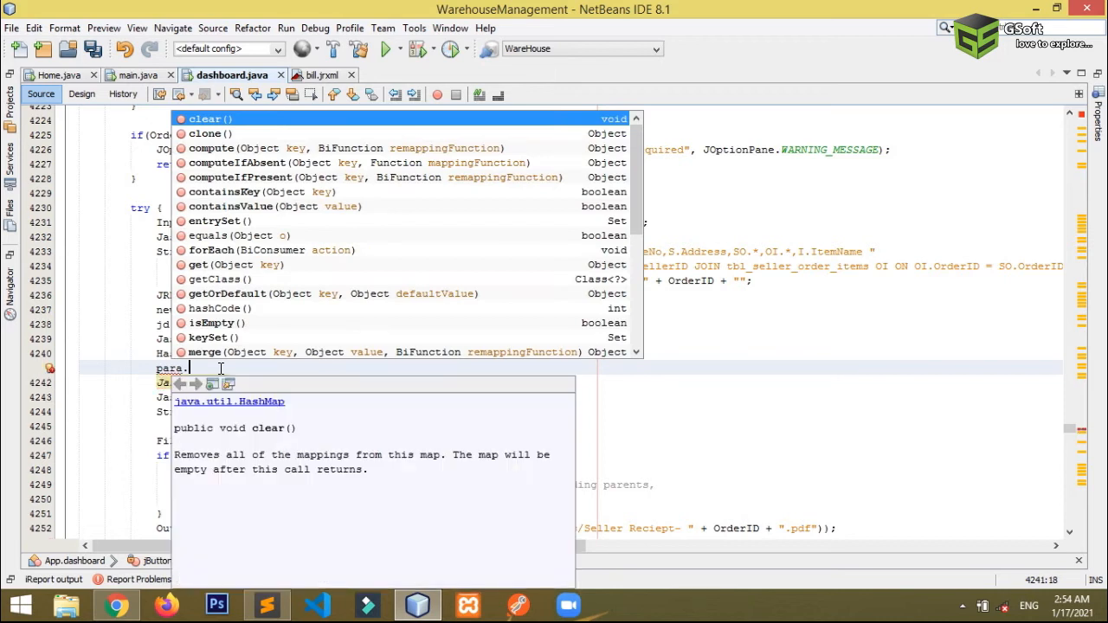
{"action": "type", "text": "put(\"billerName\", s"}
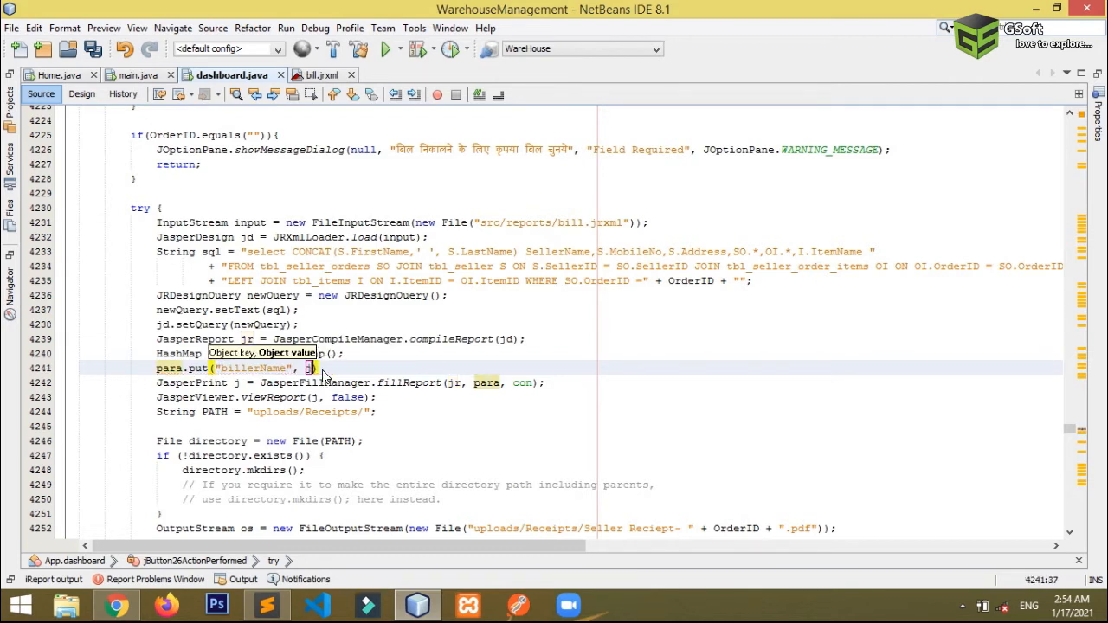
{"action": "type", "text": "jComboBox1"}
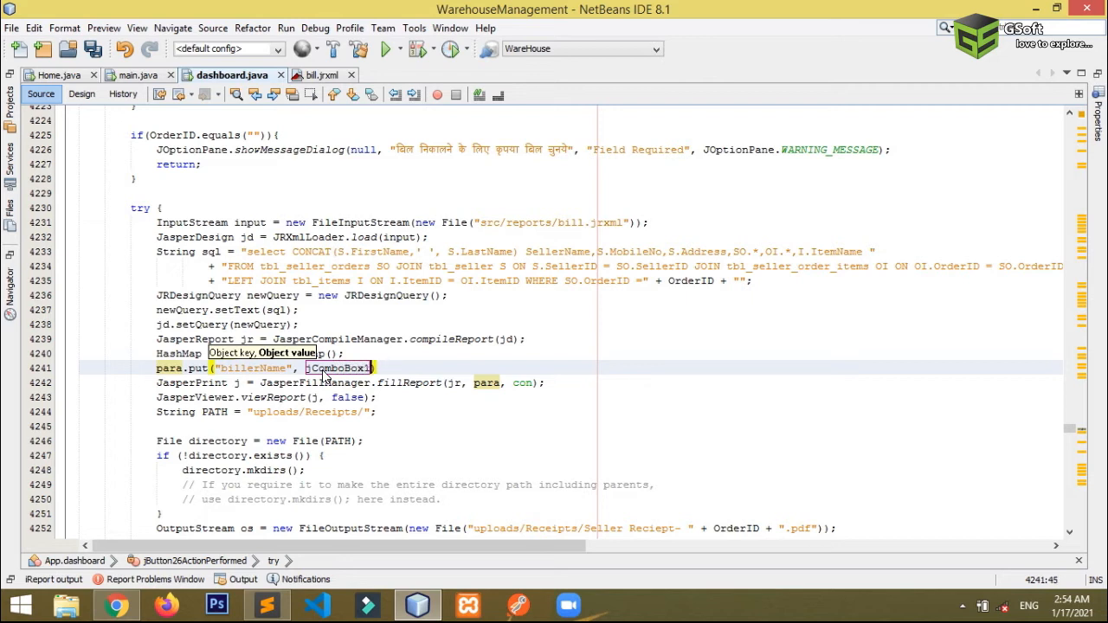
{"action": "type", "text": "7.get"}
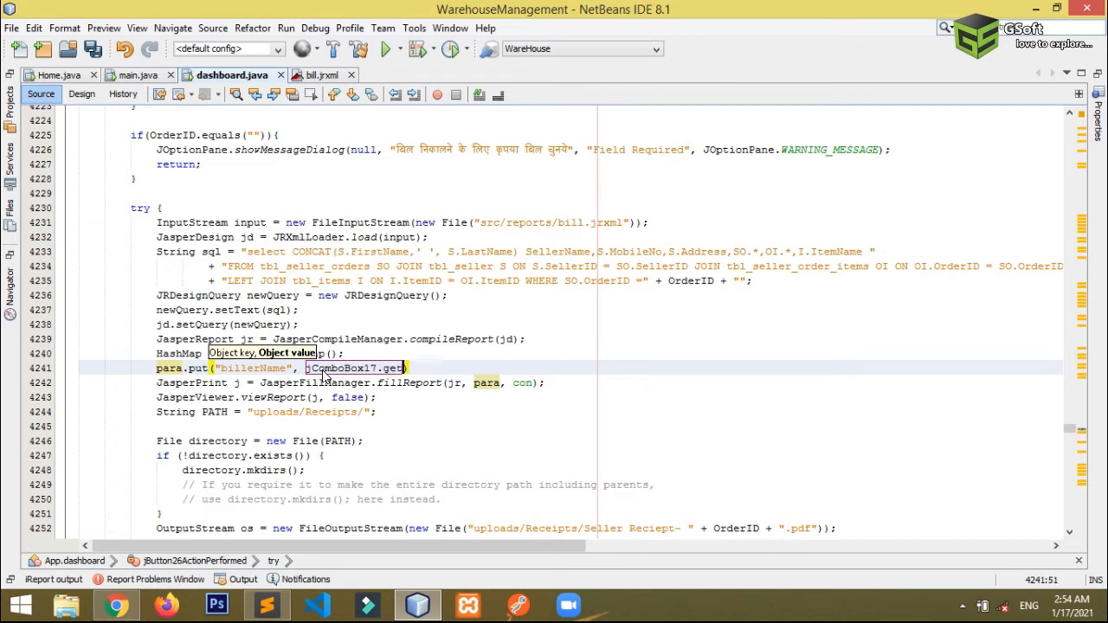
{"action": "type", "text": "Selected"}
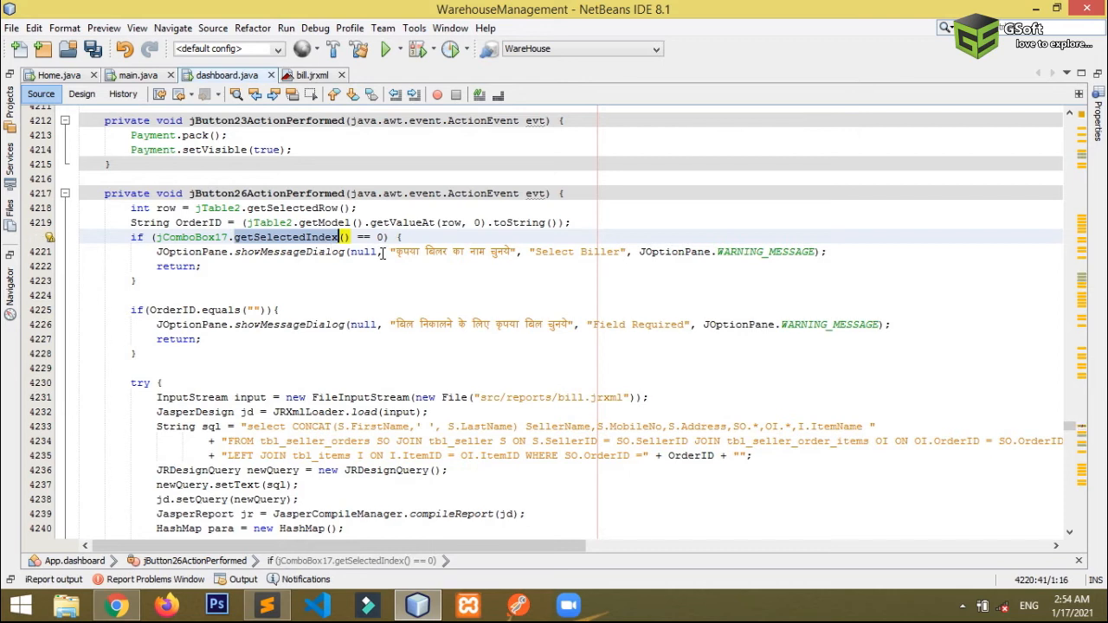
{"action": "mouse_move", "coordinate": [481, 258]}
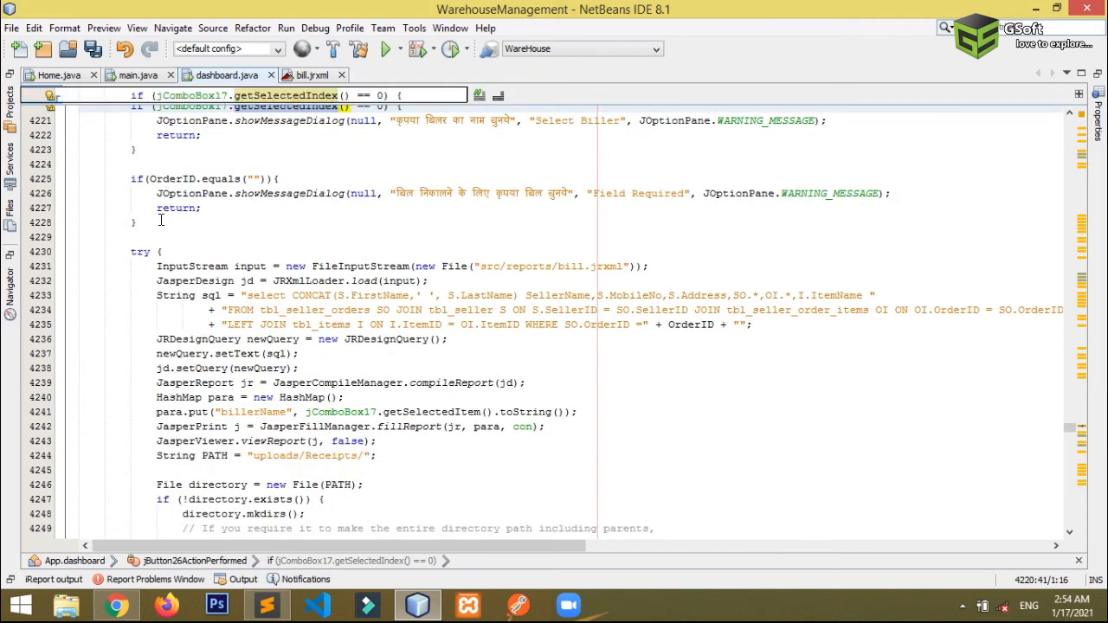
Check the para.put("billerName", jComboBox17.getSelectedItem().toString()) line before fillReport.
{"action": "left_click", "coordinate": [206, 237]}
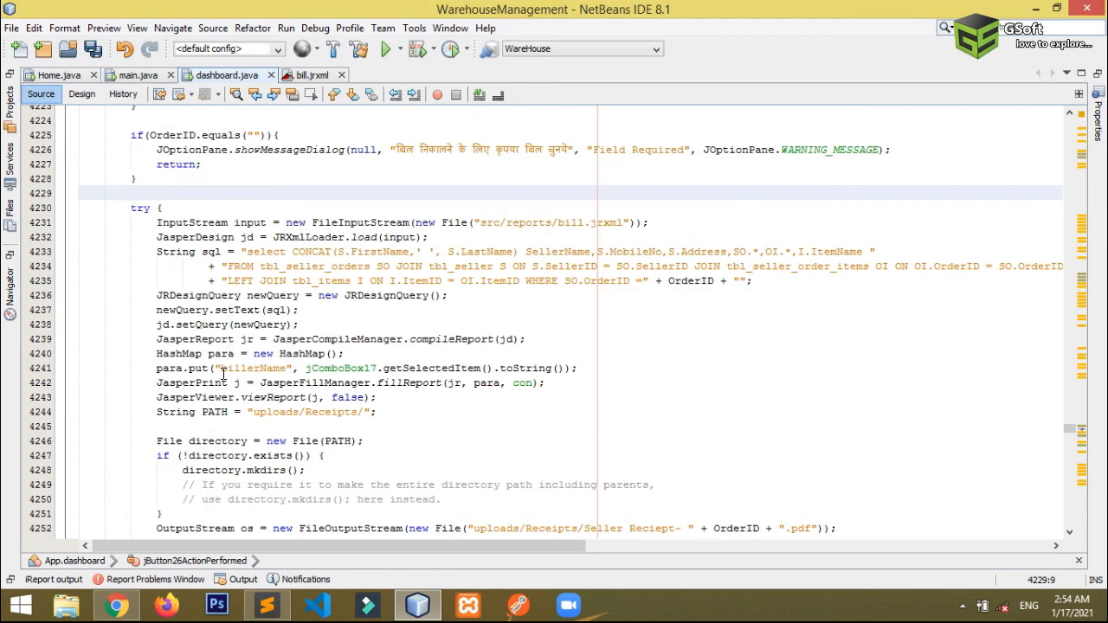
{"action": "double_click", "coordinate": [251, 367]}
{"action": "type", "text": "bi"}
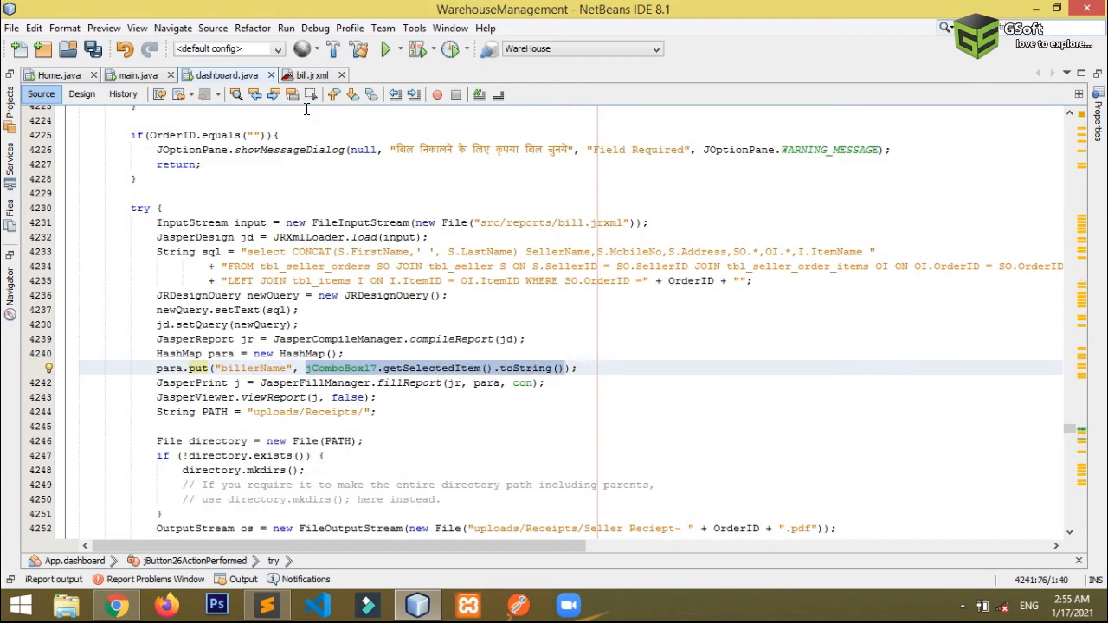
{"action": "left_click", "coordinate": [80, 93]}
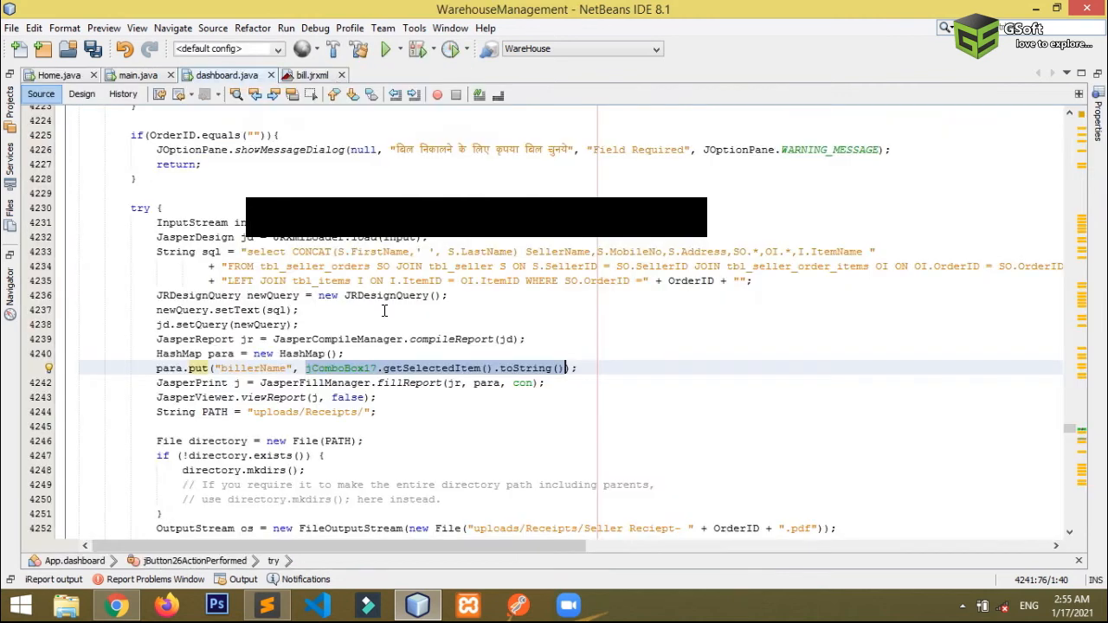
Run the project, generate order 1's bill with a biller selected, and close JasperViewer.
{"action": "left_click", "coordinate": [285, 28]}
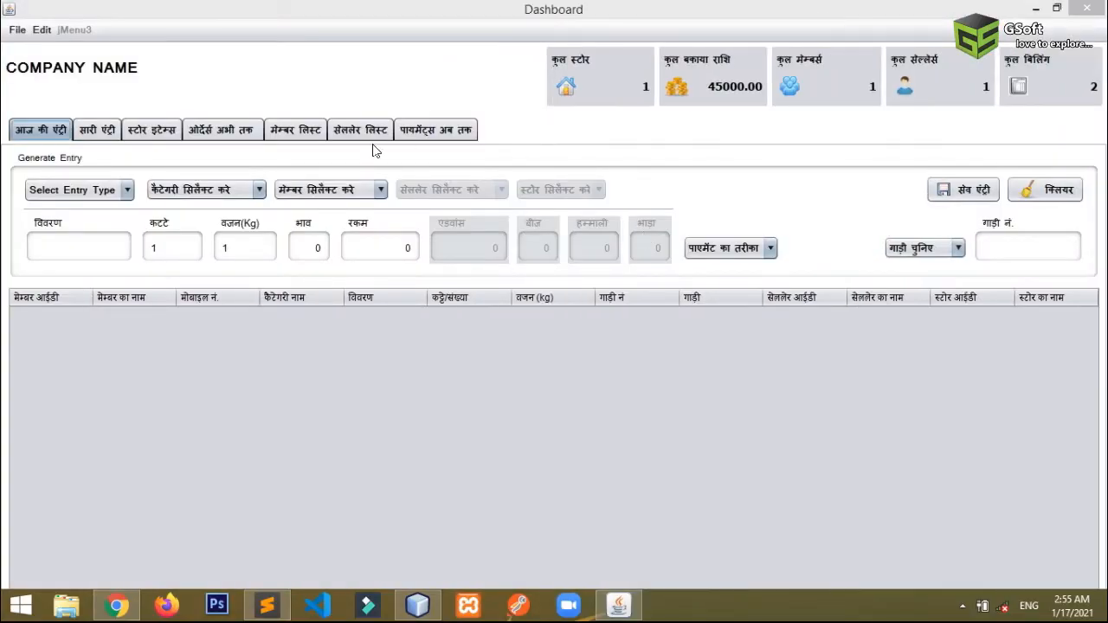
{"action": "left_click", "coordinate": [221, 130]}
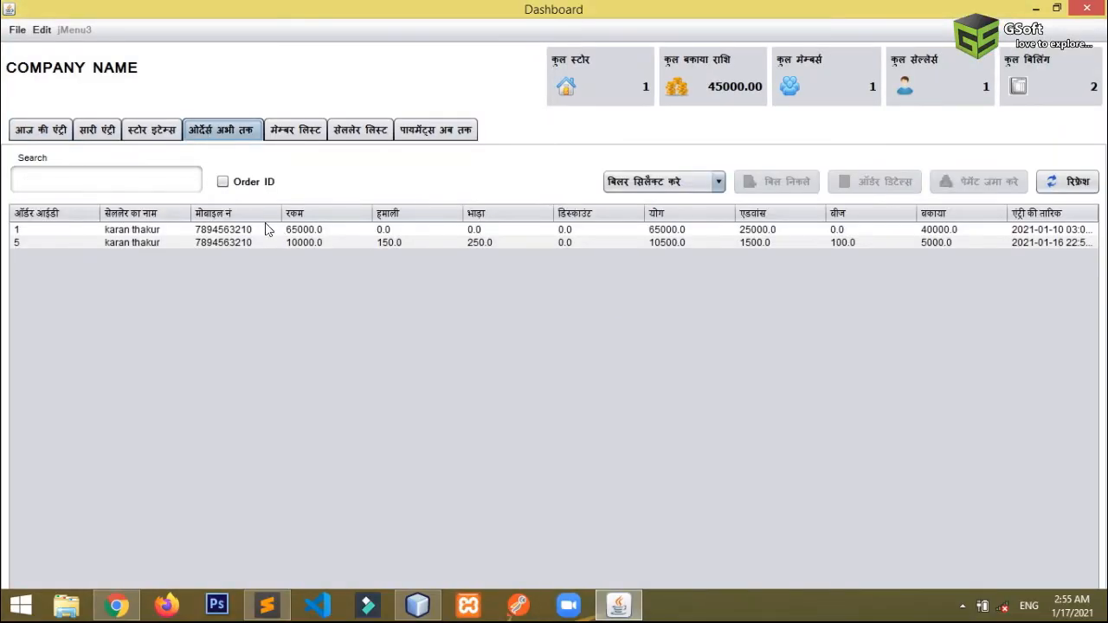
{"action": "left_click", "coordinate": [130, 229]}
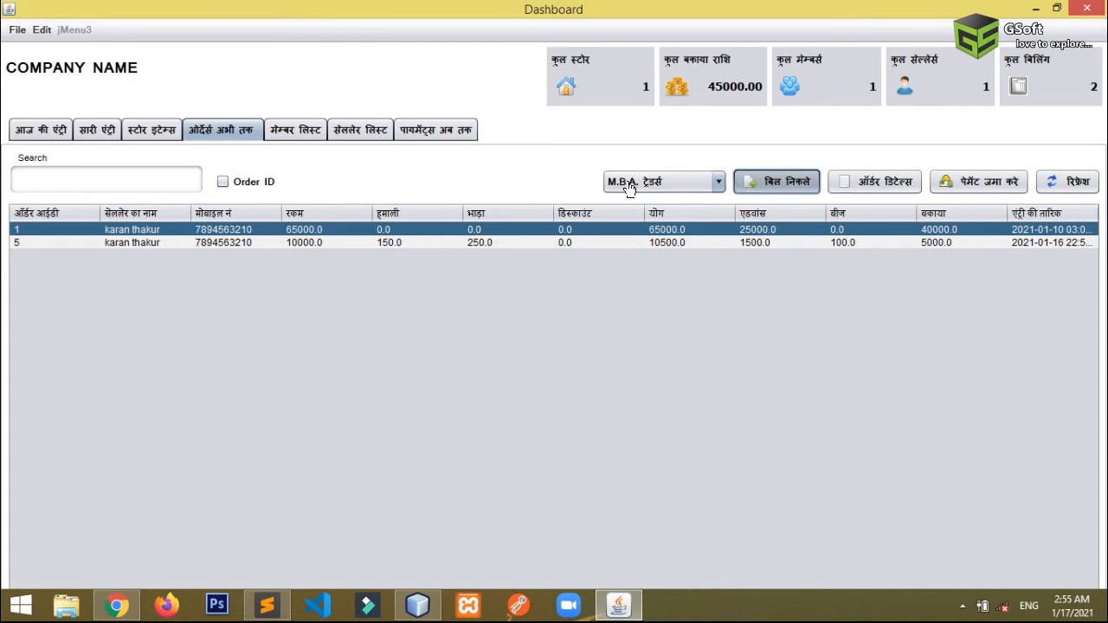
{"action": "left_click", "coordinate": [775, 181]}
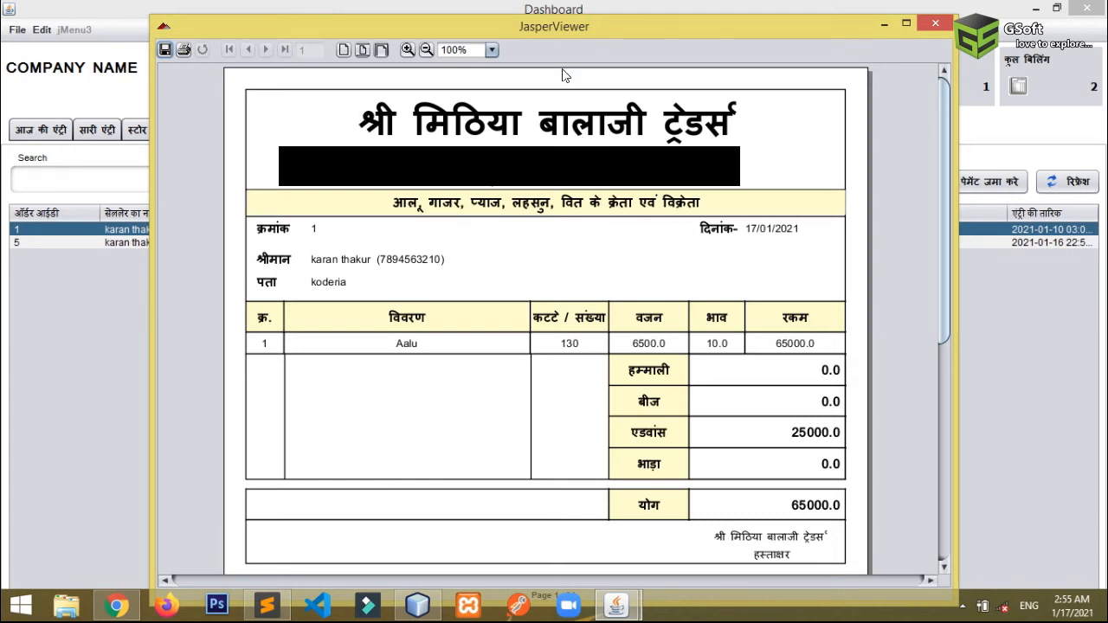
{"action": "mouse_move", "coordinate": [934, 23]}
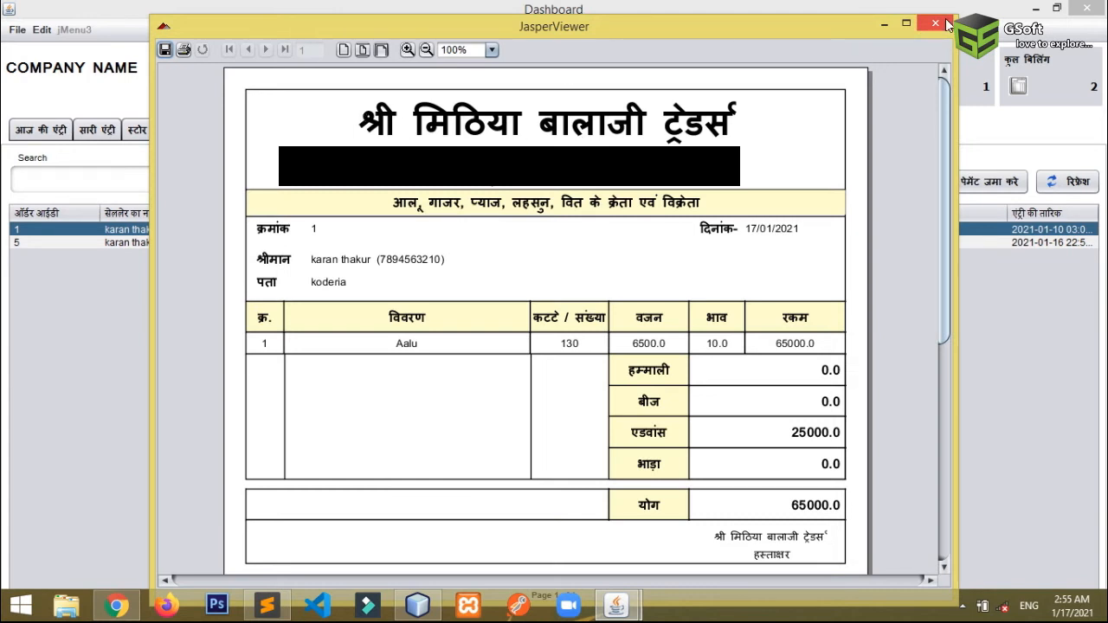
{"action": "left_click", "coordinate": [935, 24]}
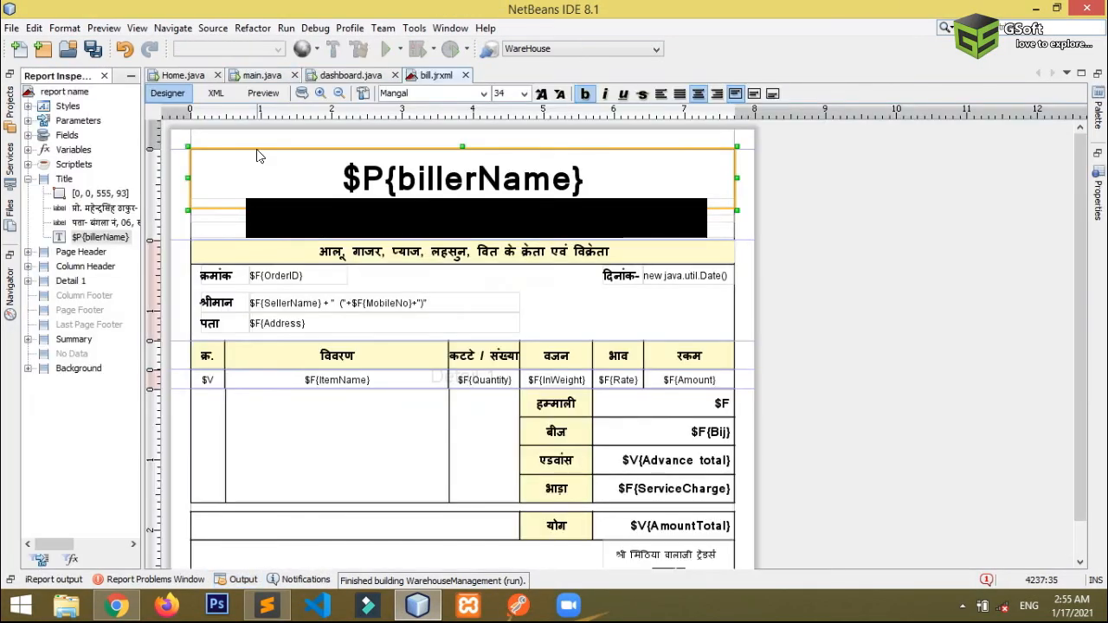
Review and save the bill report's XML declaring billerName, then relaunch the Dashboard app.
{"action": "left_click", "coordinate": [215, 93]}
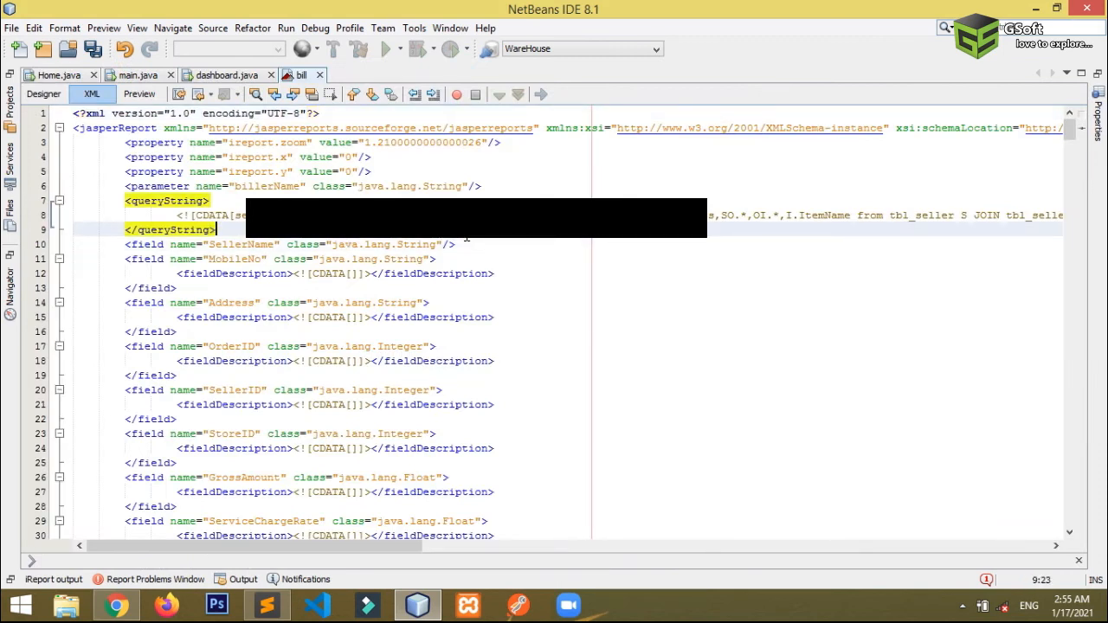
{"action": "key", "text": "ctrl+s"}
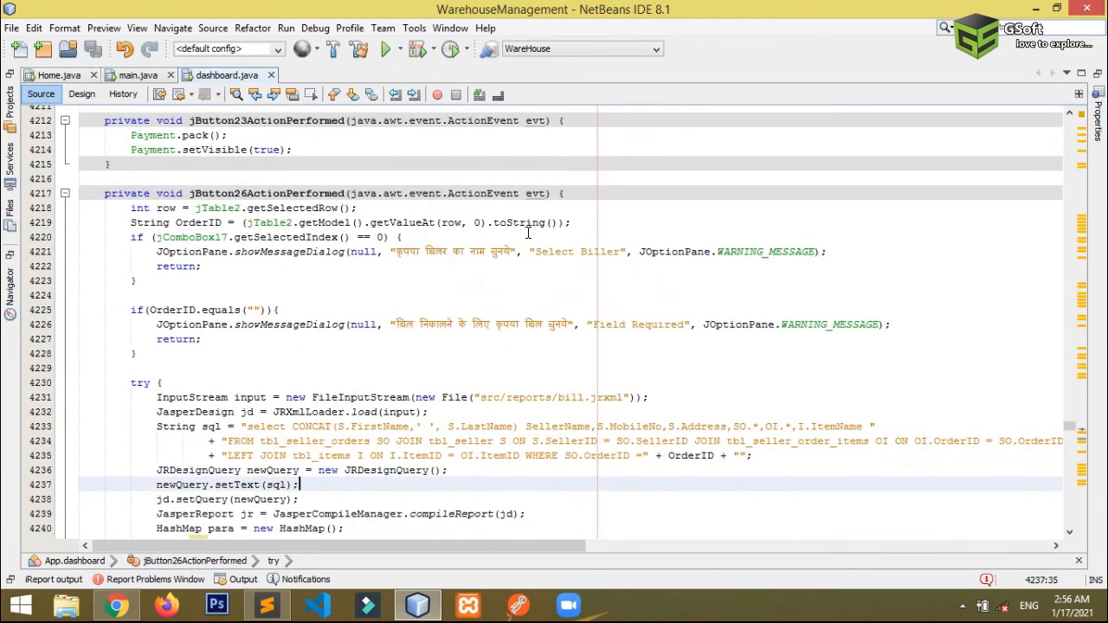
{"action": "scroll", "scroll_direction": "down", "scroll_amount": 3}
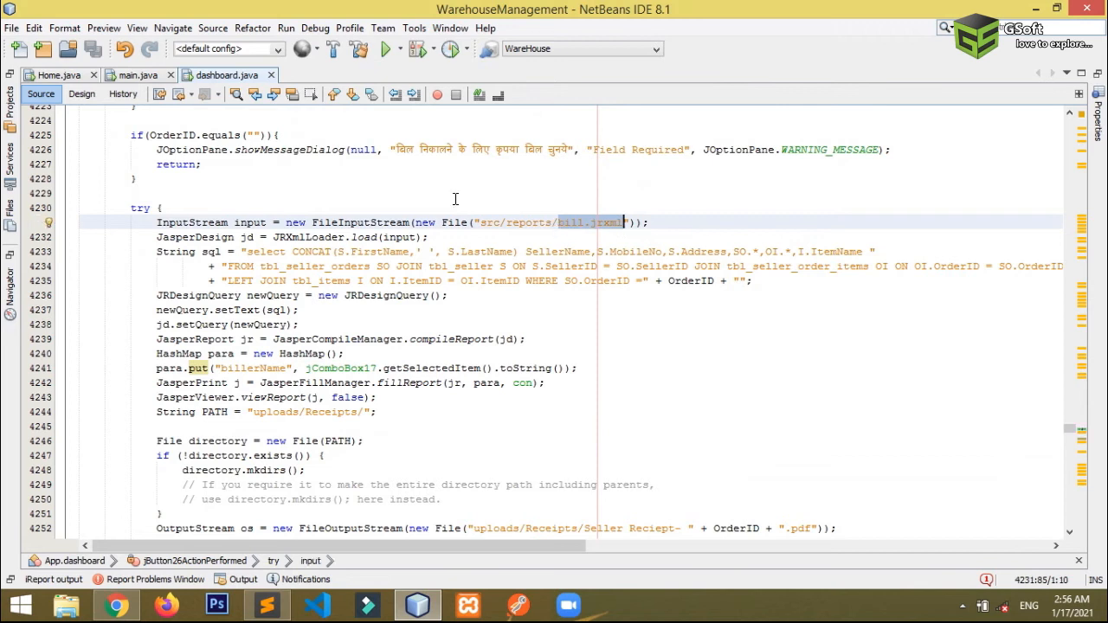
{"action": "left_click", "coordinate": [286, 28]}
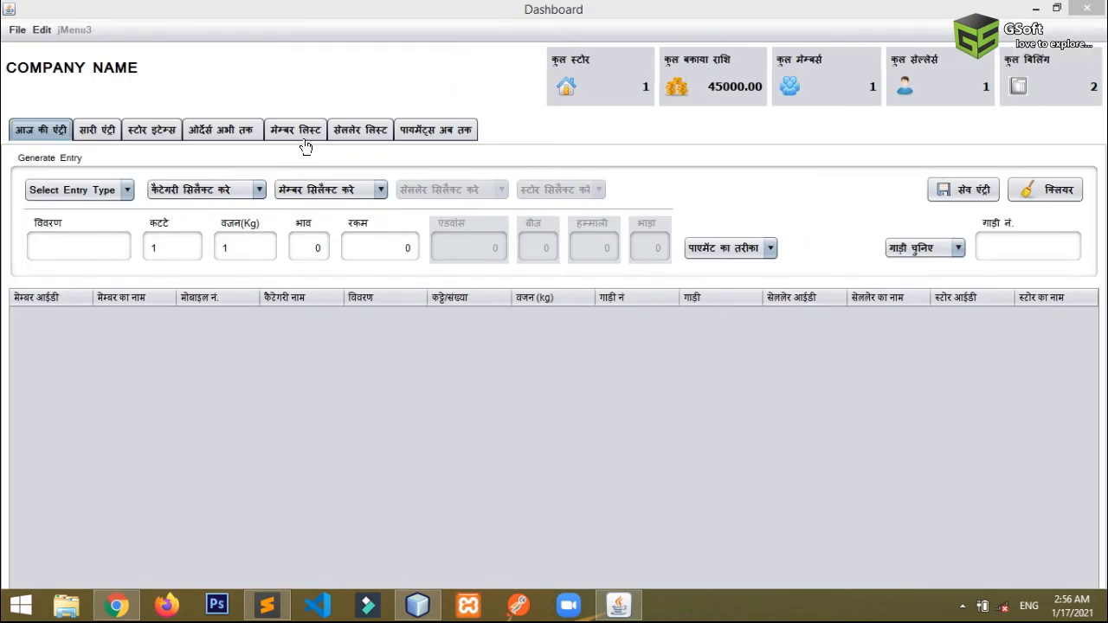
Generate order 5's bill with M.B.A. Traders as biller, scroll through it, and close the preview.
{"action": "left_click", "coordinate": [221, 129]}
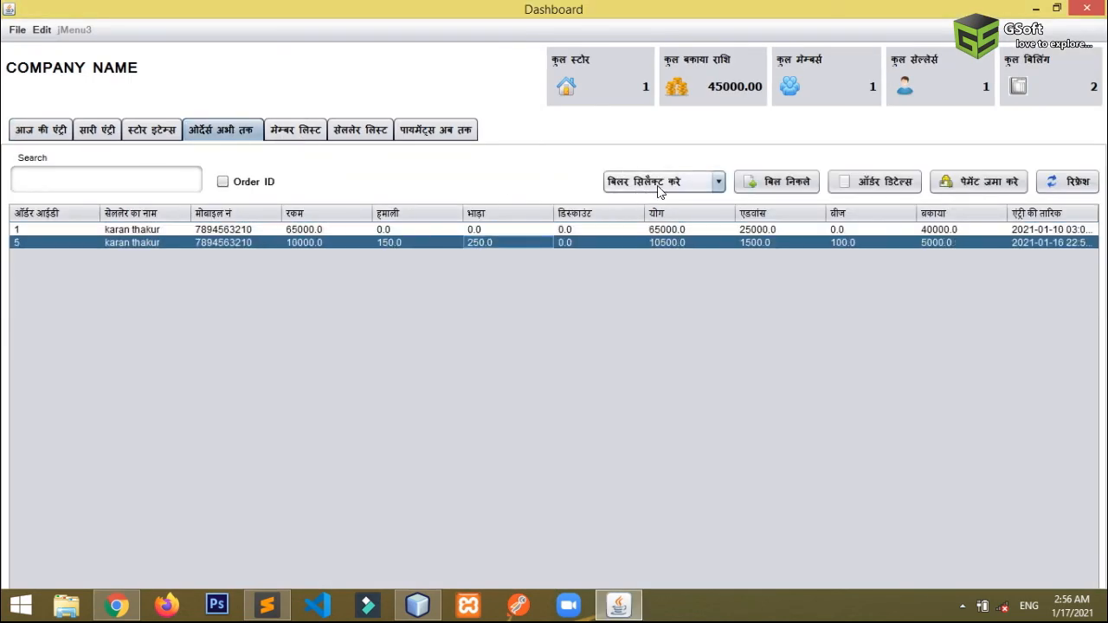
{"action": "left_click", "coordinate": [657, 181]}
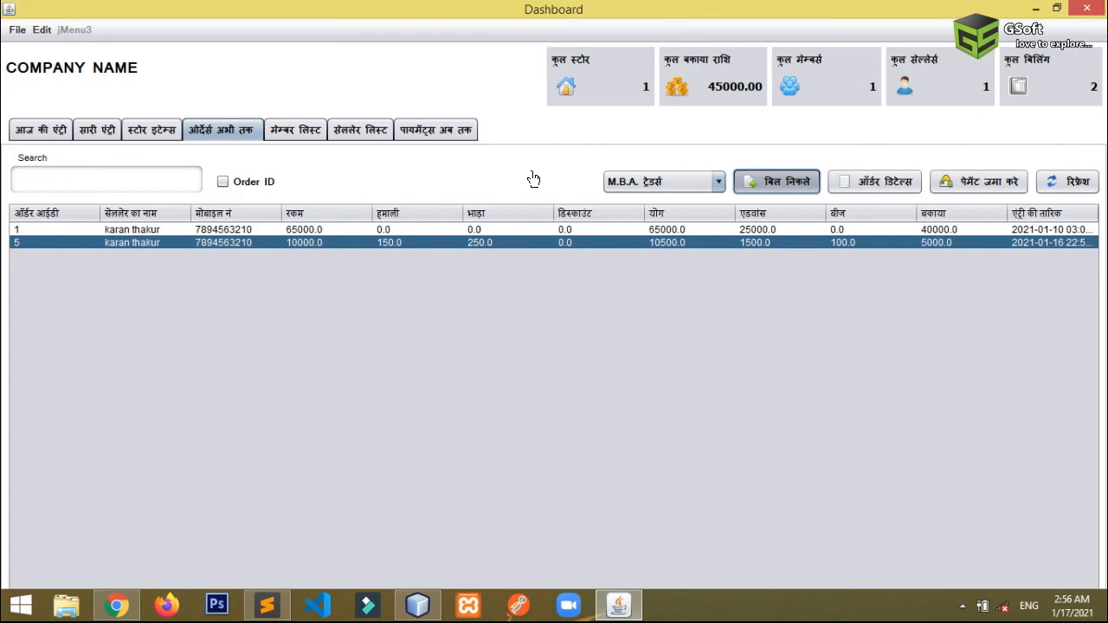
{"action": "left_click", "coordinate": [775, 181]}
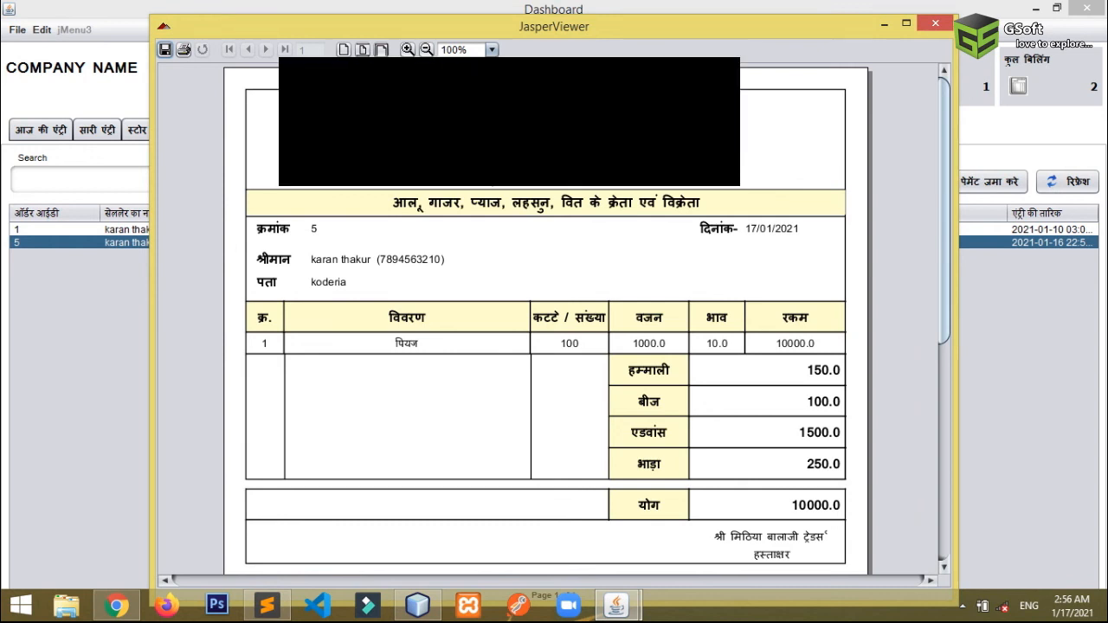
{"action": "scroll", "scroll_direction": "down", "scroll_amount": 3}
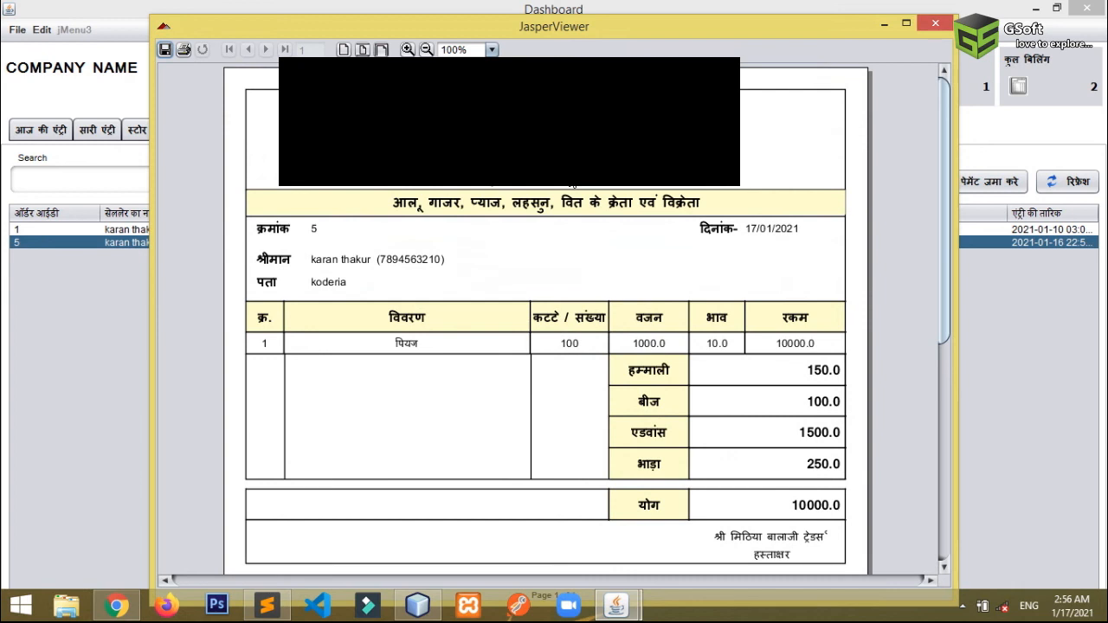
{"action": "left_click", "coordinate": [935, 24]}
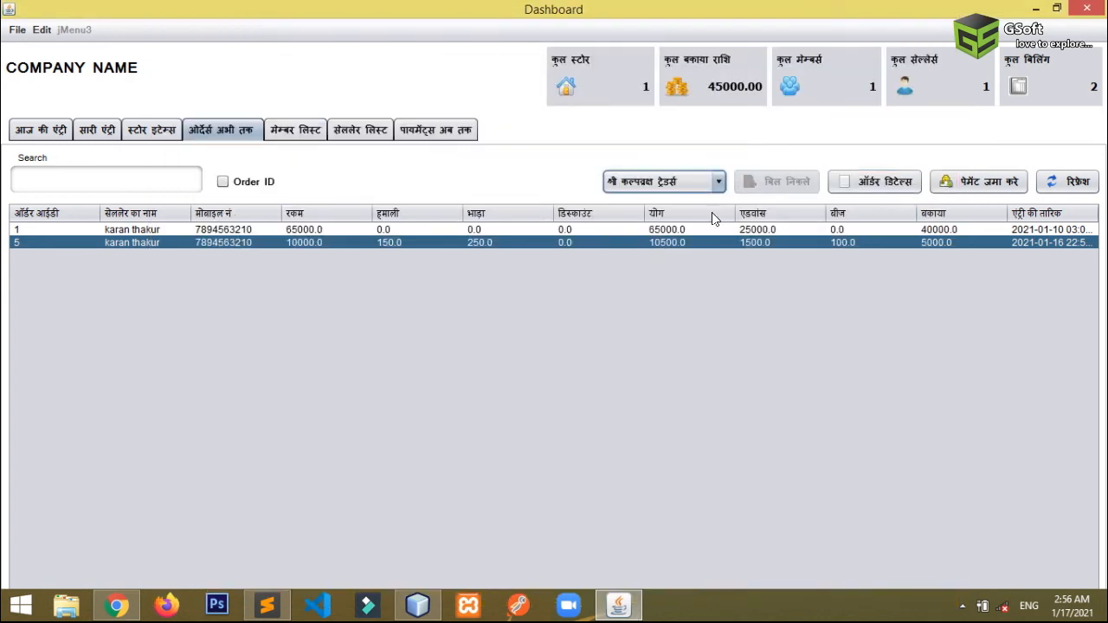
Regenerate order 5's bill with श्री कल्पव्रक्ष ट्रेडर्स in the header, then close JasperViewer.
{"action": "left_click", "coordinate": [667, 242]}
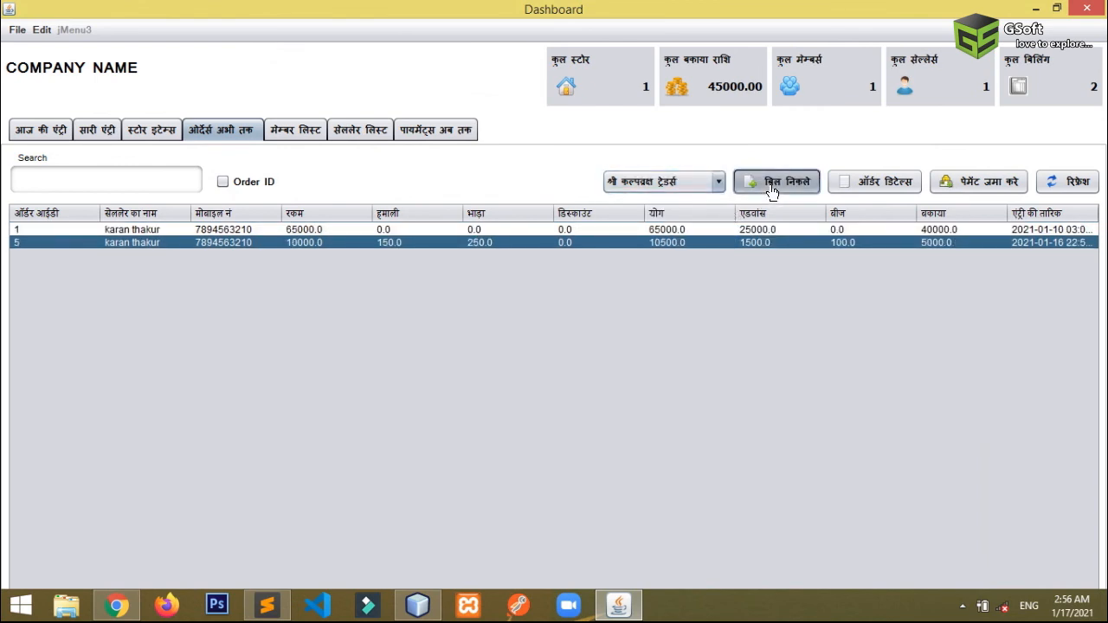
{"action": "left_click", "coordinate": [775, 181]}
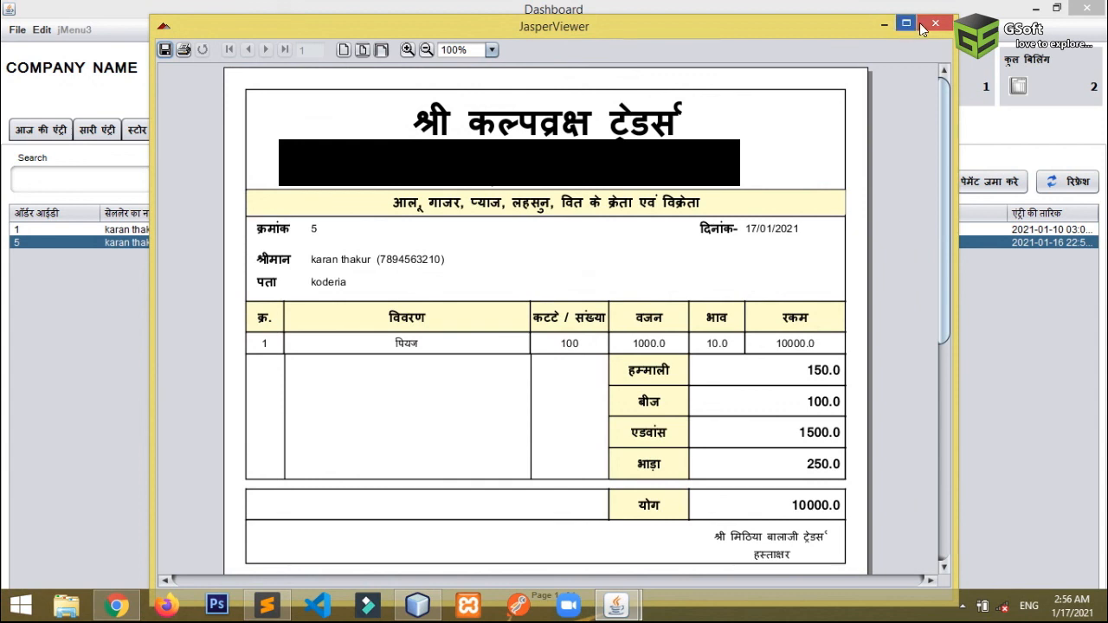
{"action": "left_click", "coordinate": [933, 23]}
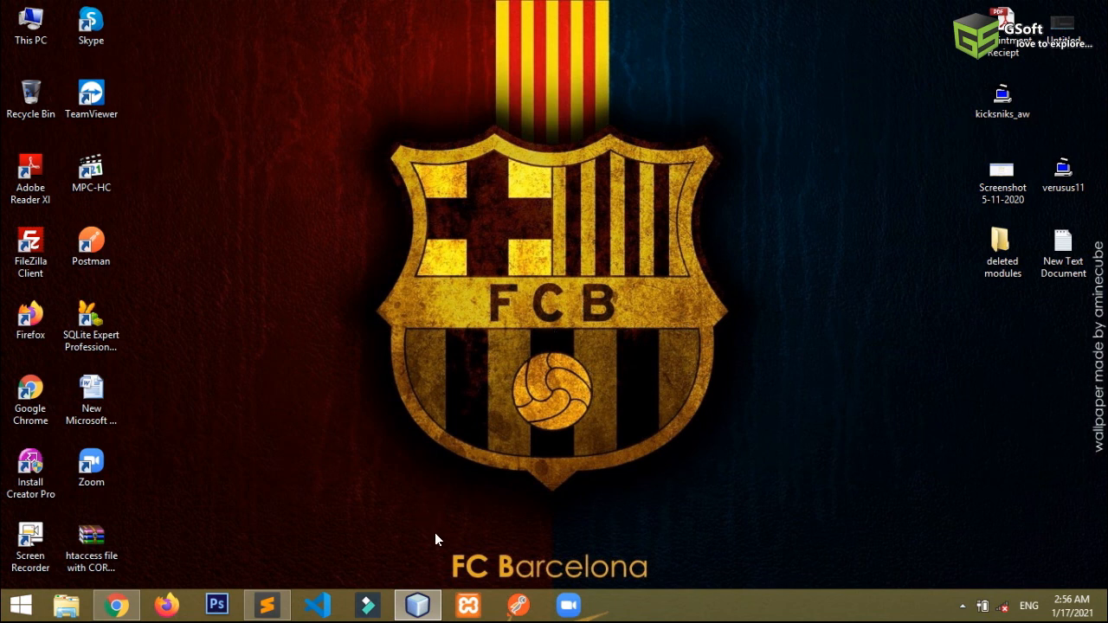
{"action": "mouse_move", "coordinate": [511, 260]}
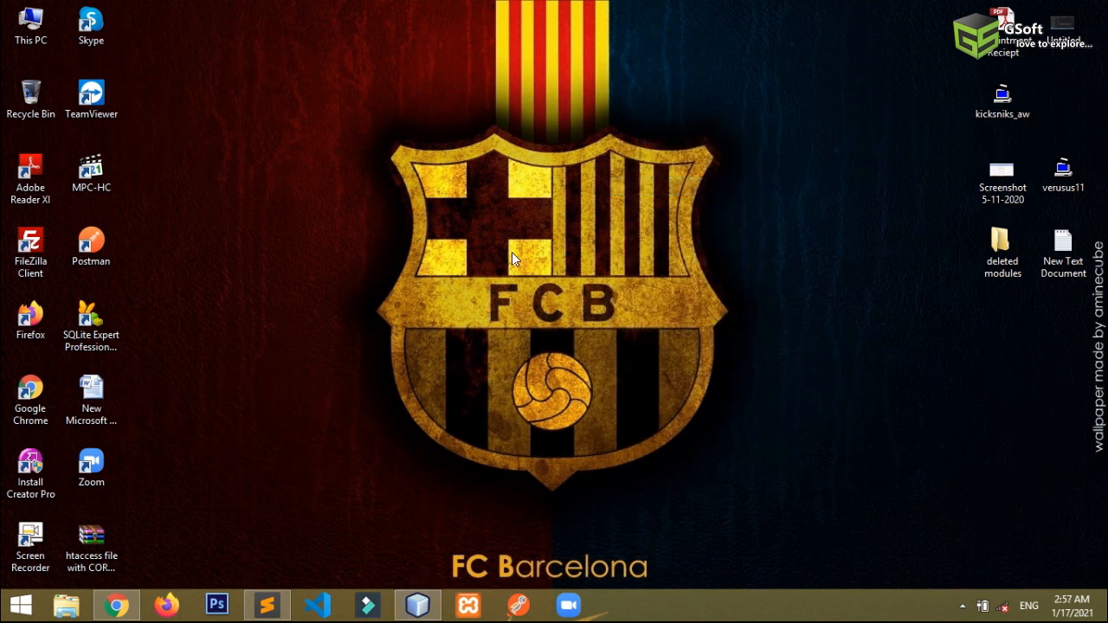
{"action": "mouse_move", "coordinate": [917, 422]}
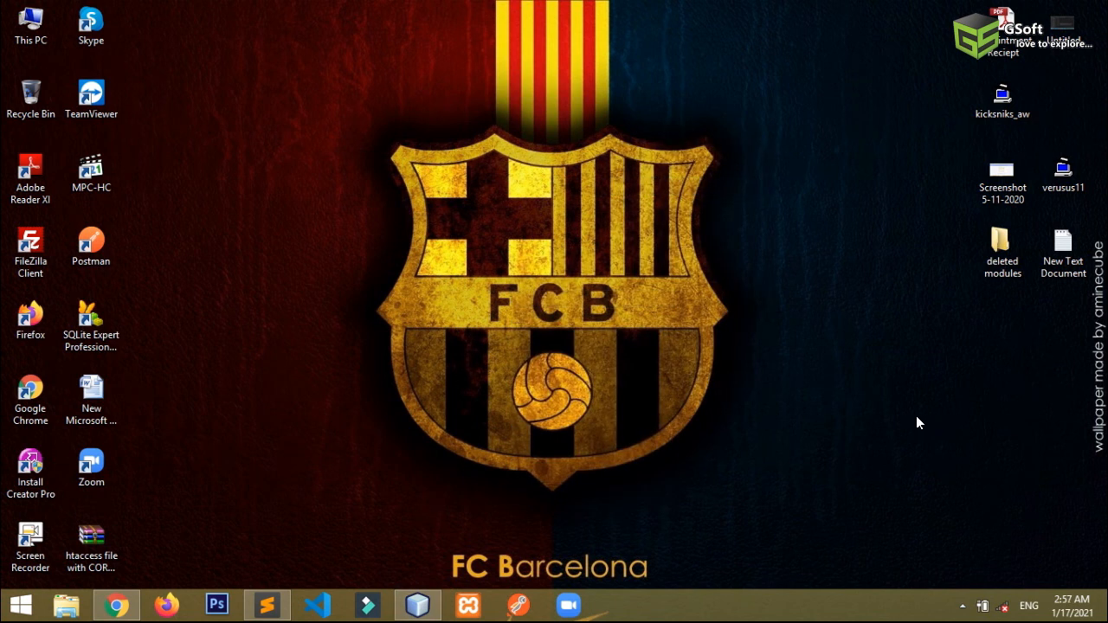
{"action": "mouse_move", "coordinate": [909, 430]}
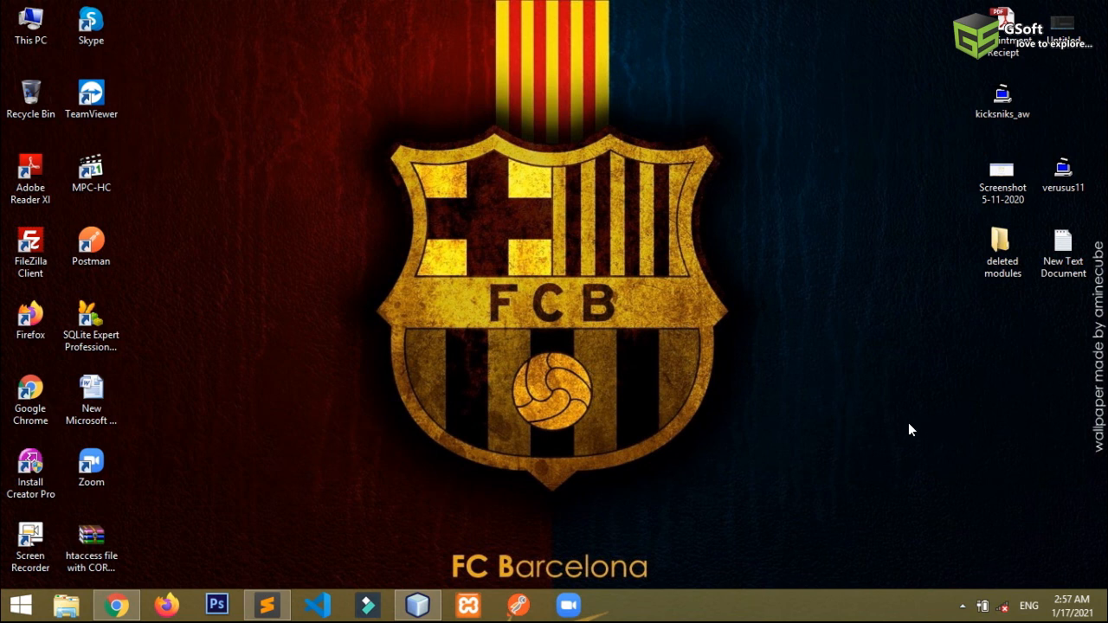